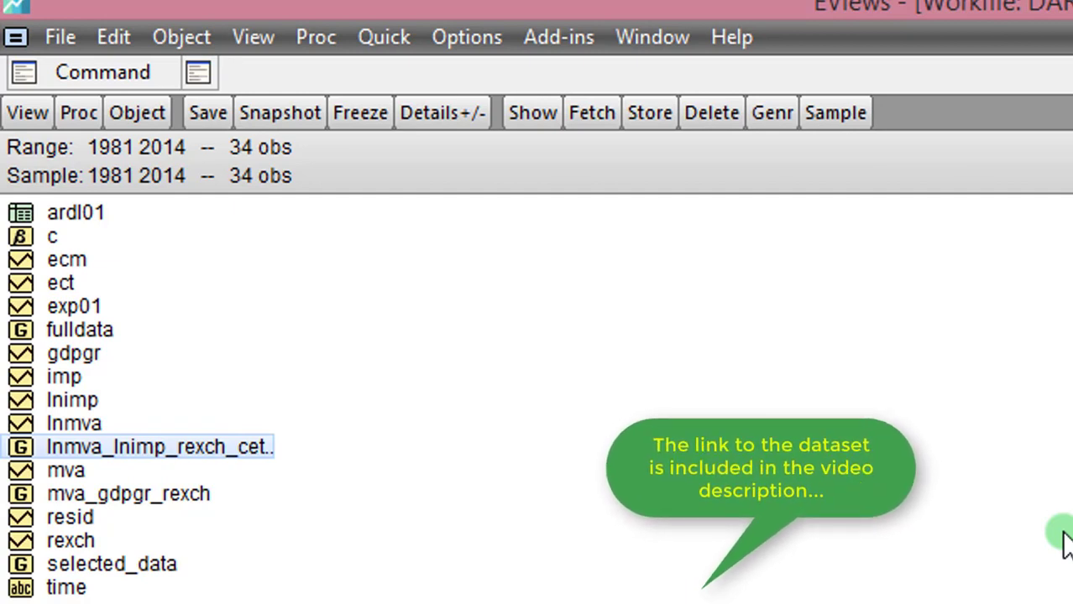
mouse_move(449, 303)
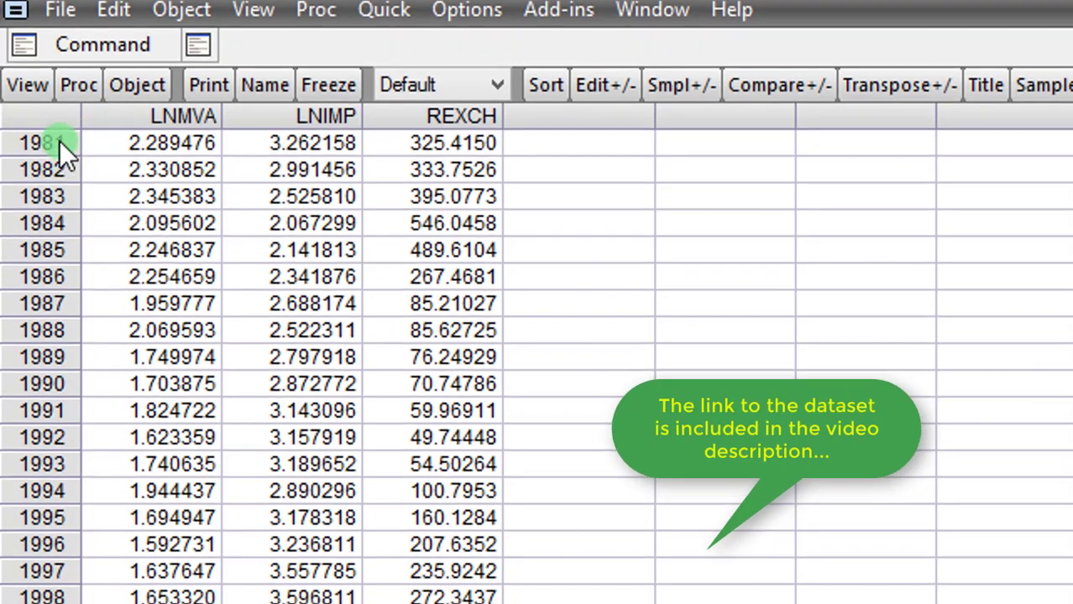
Scroll through the LNMVA, LNIMP and REXCH yearly values from 1981.
scroll(down, 3)
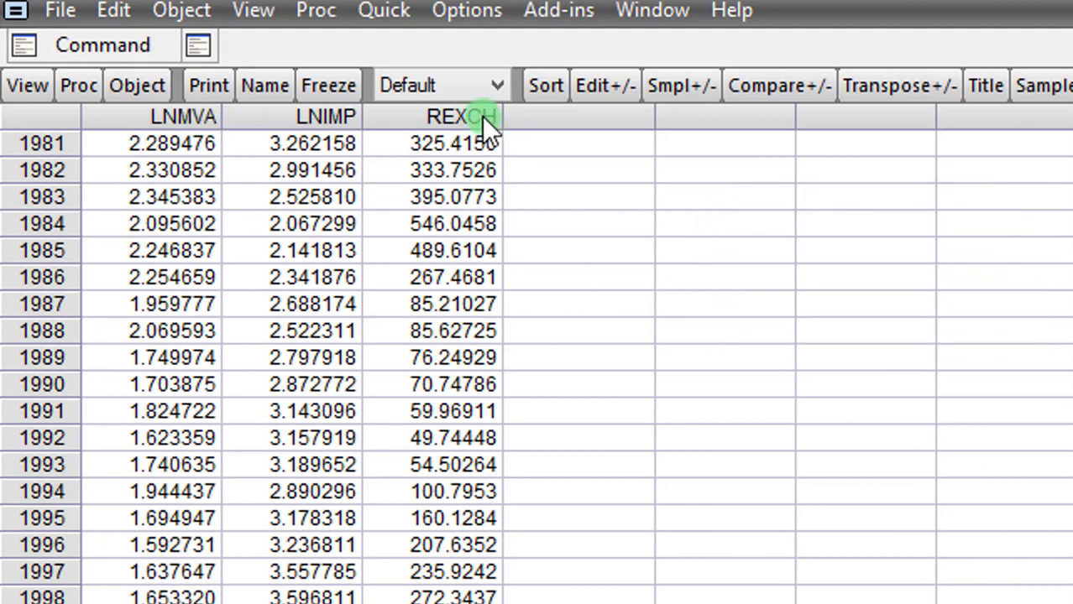
mouse_move(384, 10)
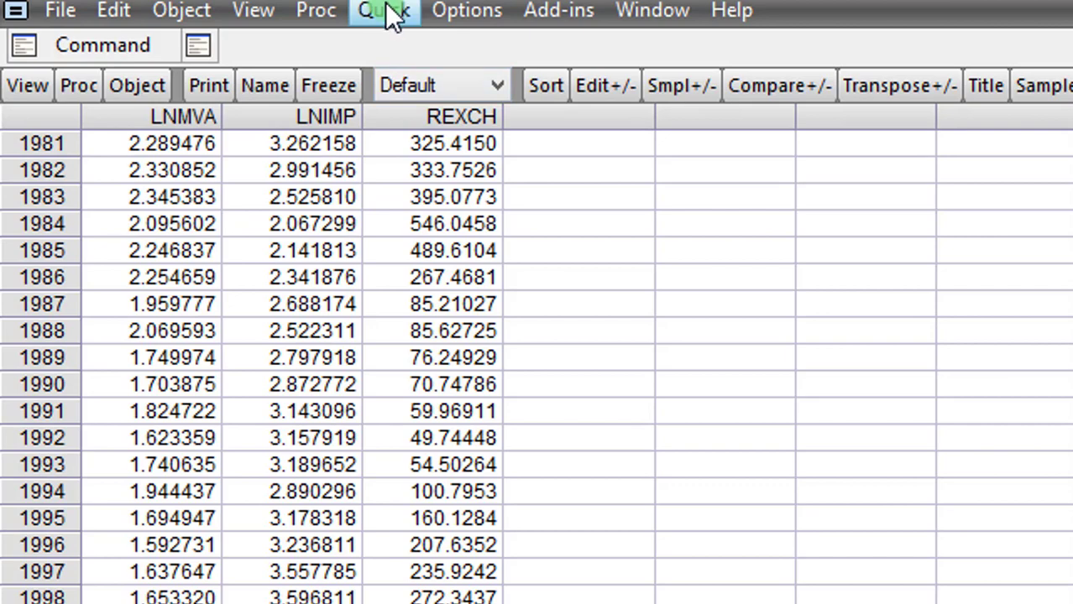
Estimate an ARDL model of lnimp on lnmva and rexch with a constant trend.
click(383, 10)
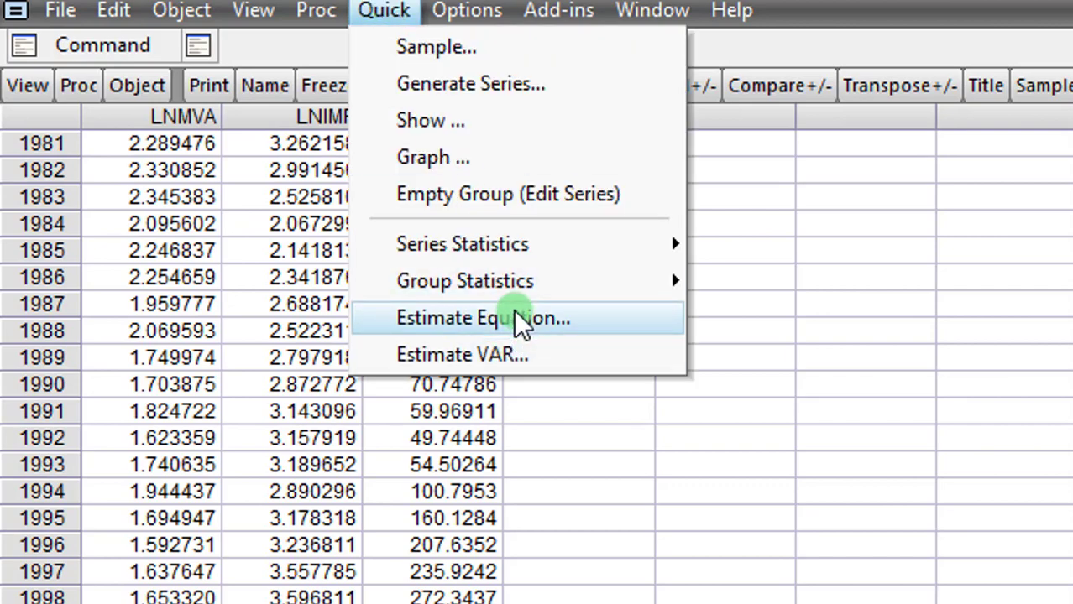
click(479, 317)
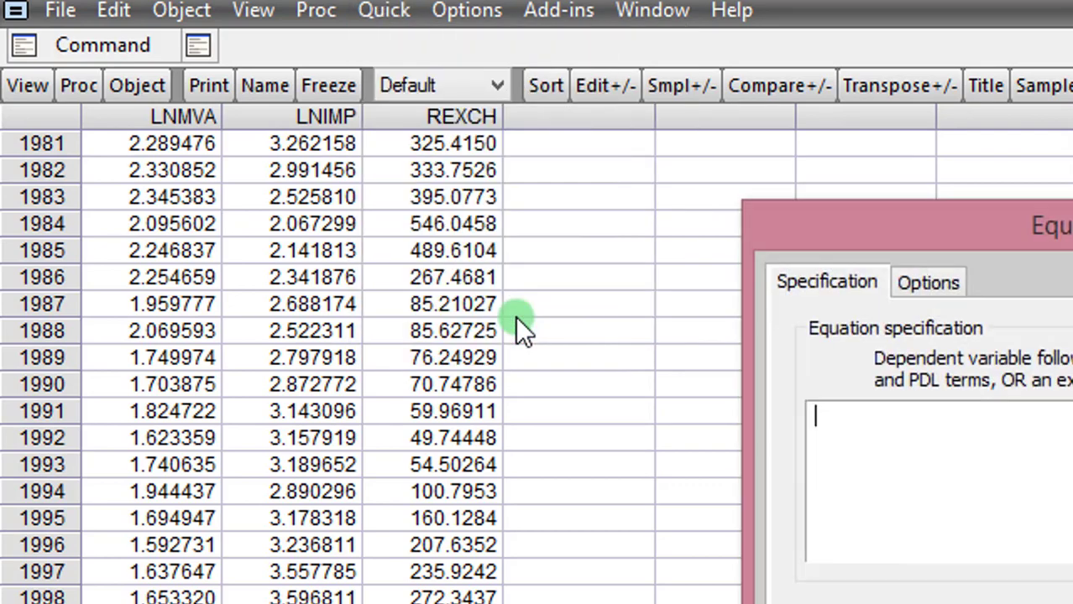
text(lnimp lnmva rexch)
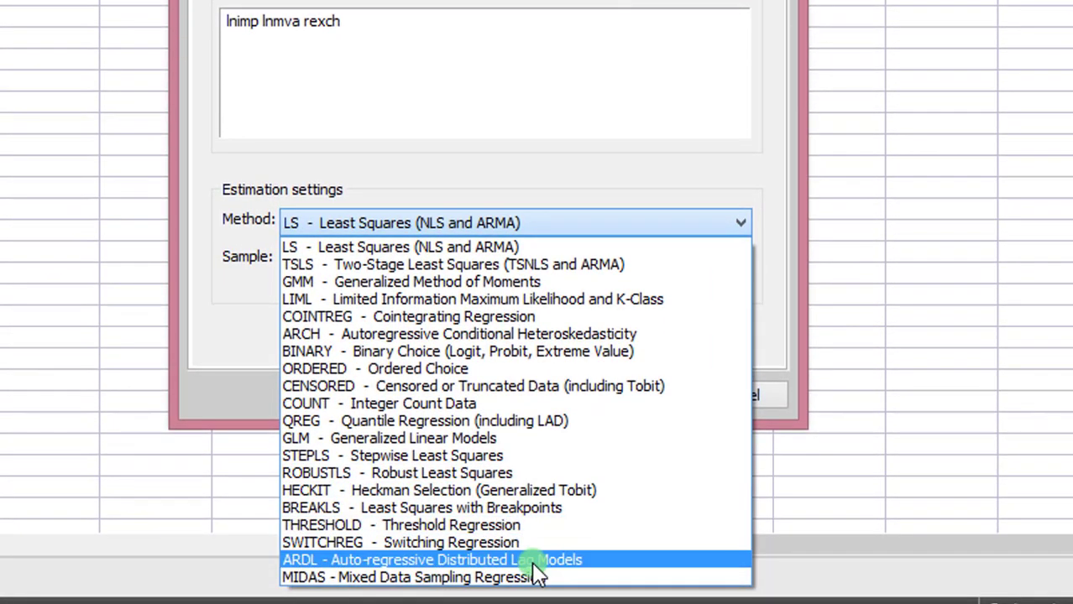
click(433, 560)
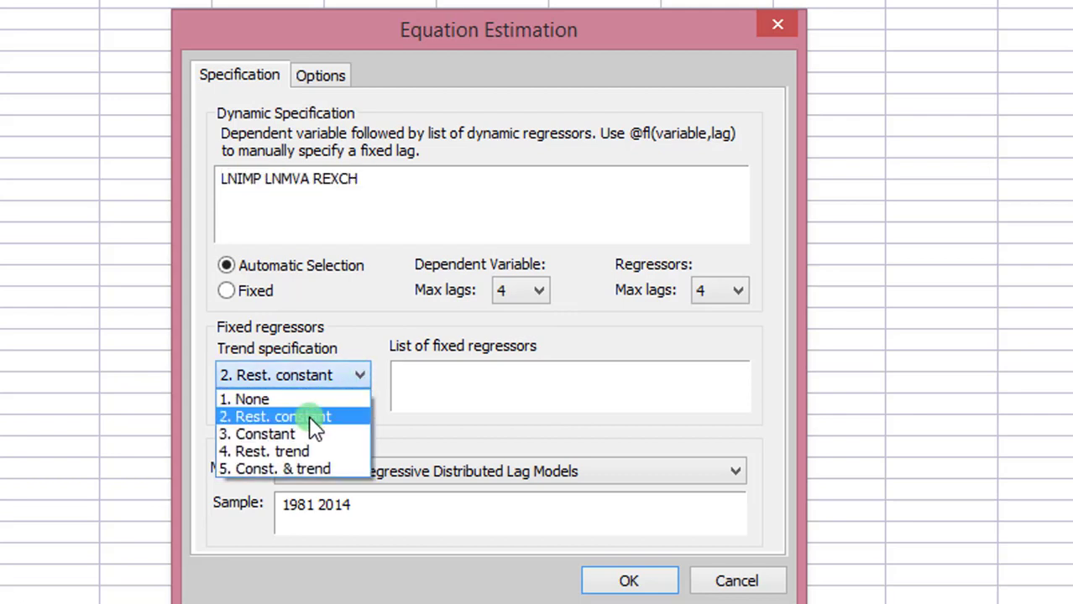
click(266, 434)
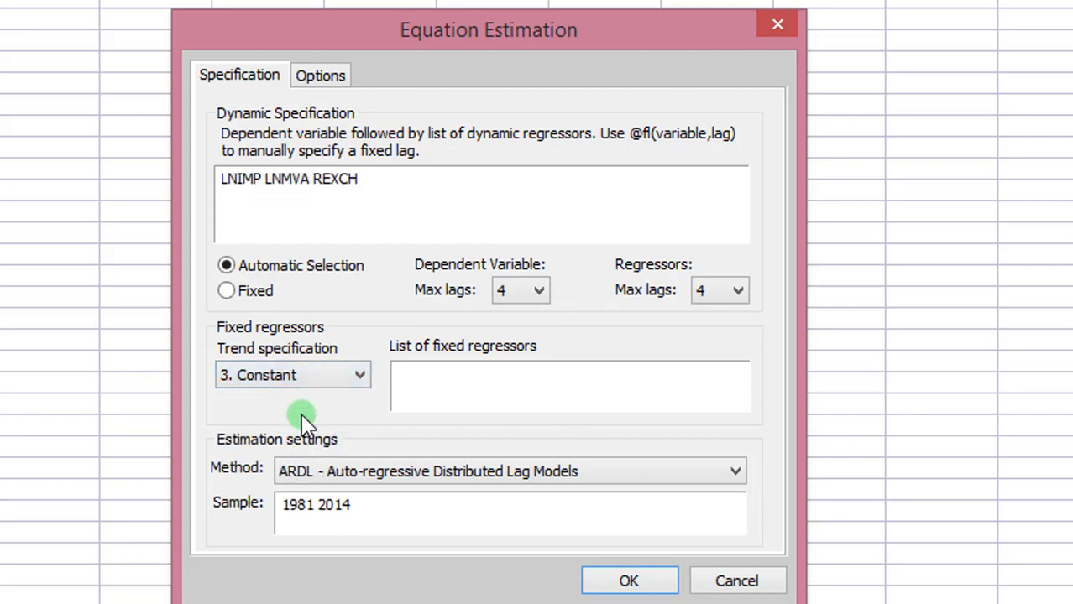
mouse_move(315, 407)
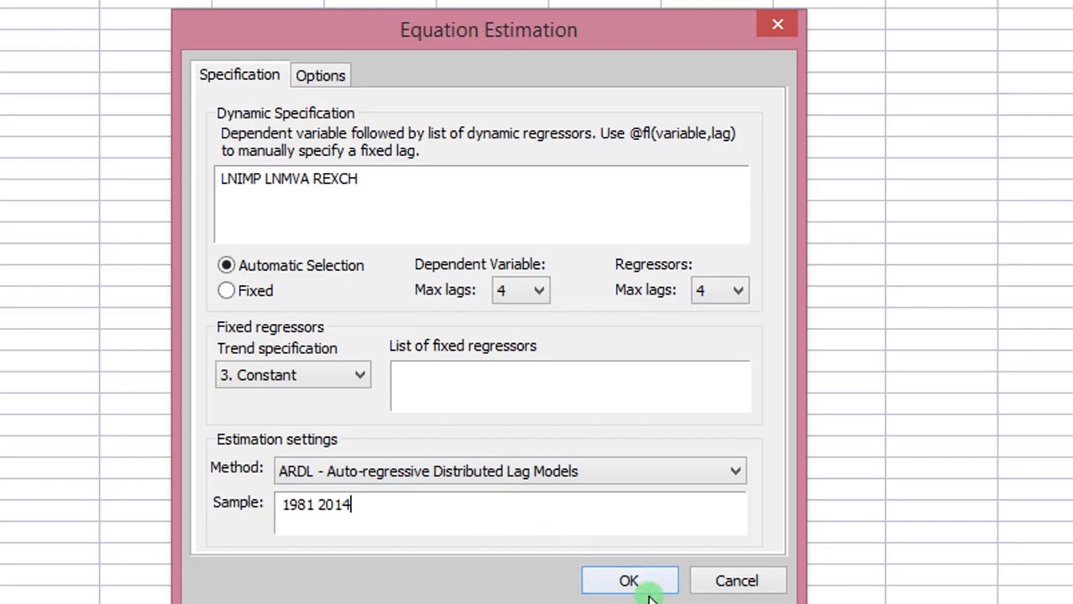
click(629, 581)
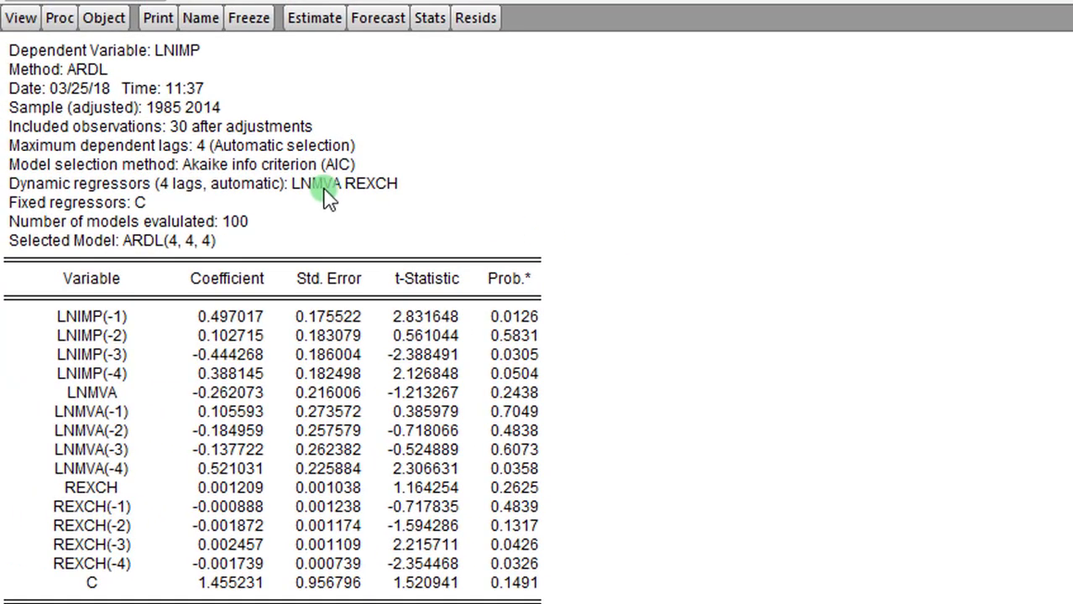
mouse_move(563, 298)
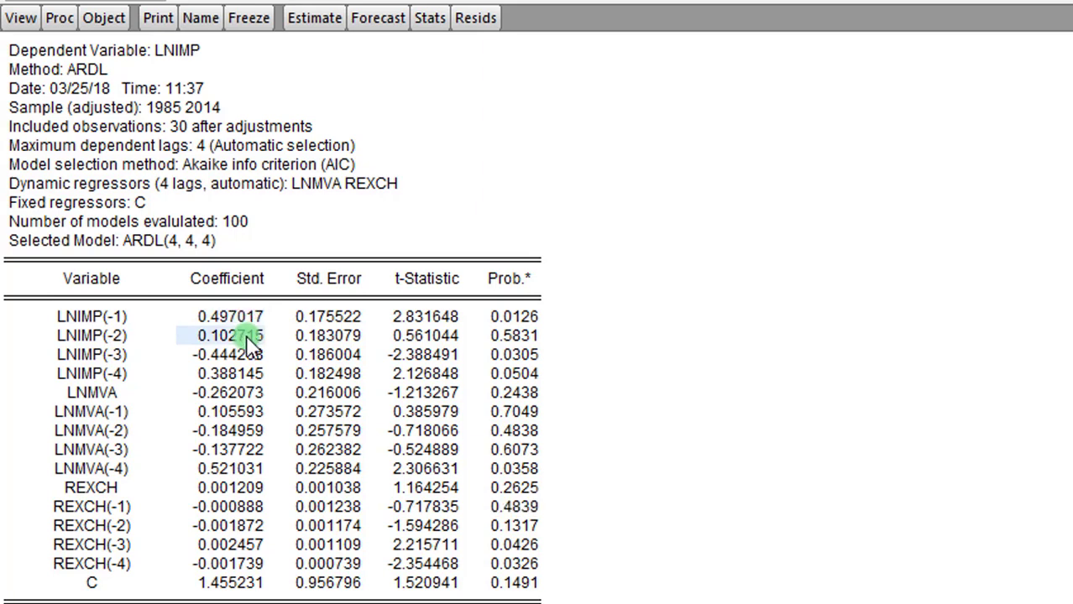
mouse_move(256, 508)
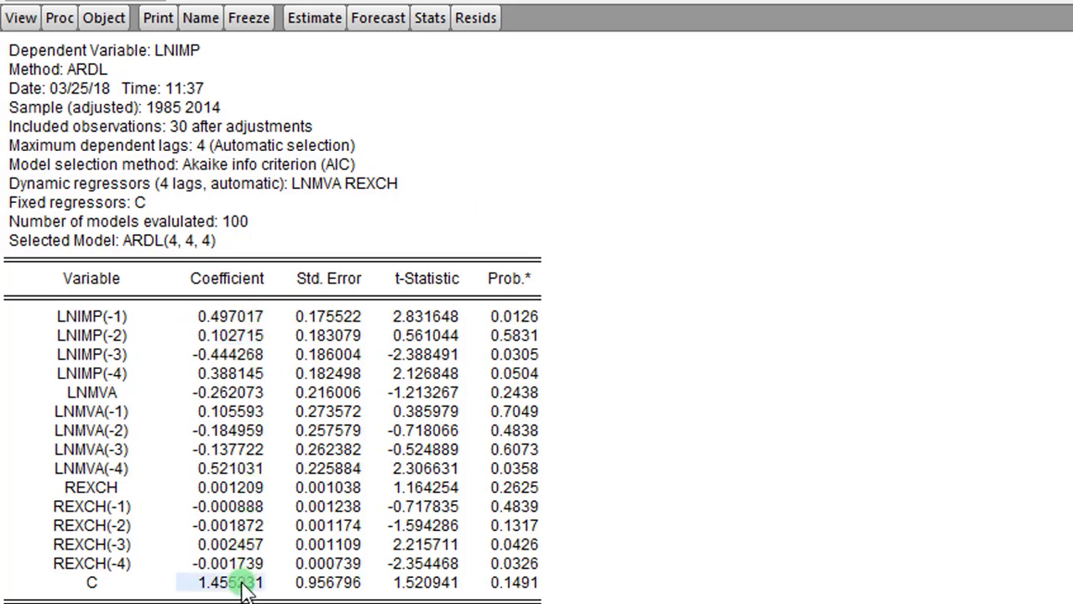
mouse_move(549, 353)
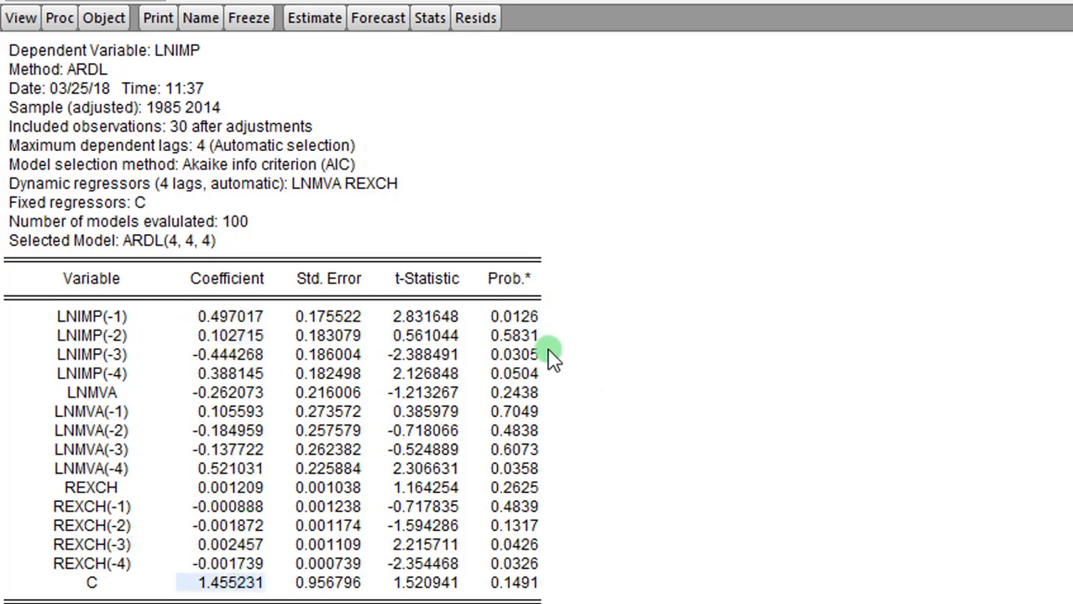
mouse_move(546, 583)
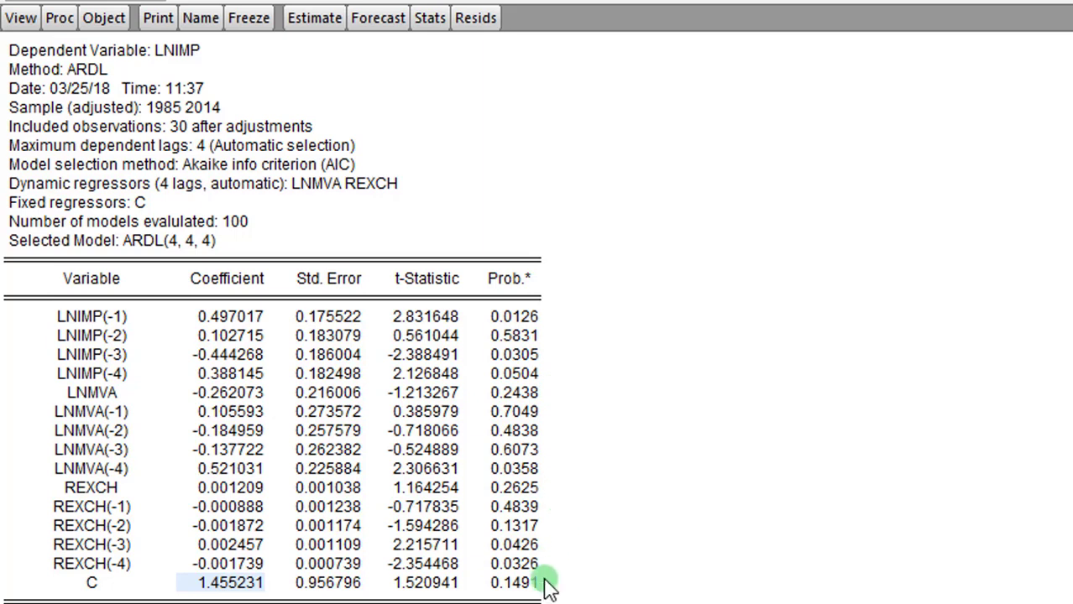
mouse_move(353, 336)
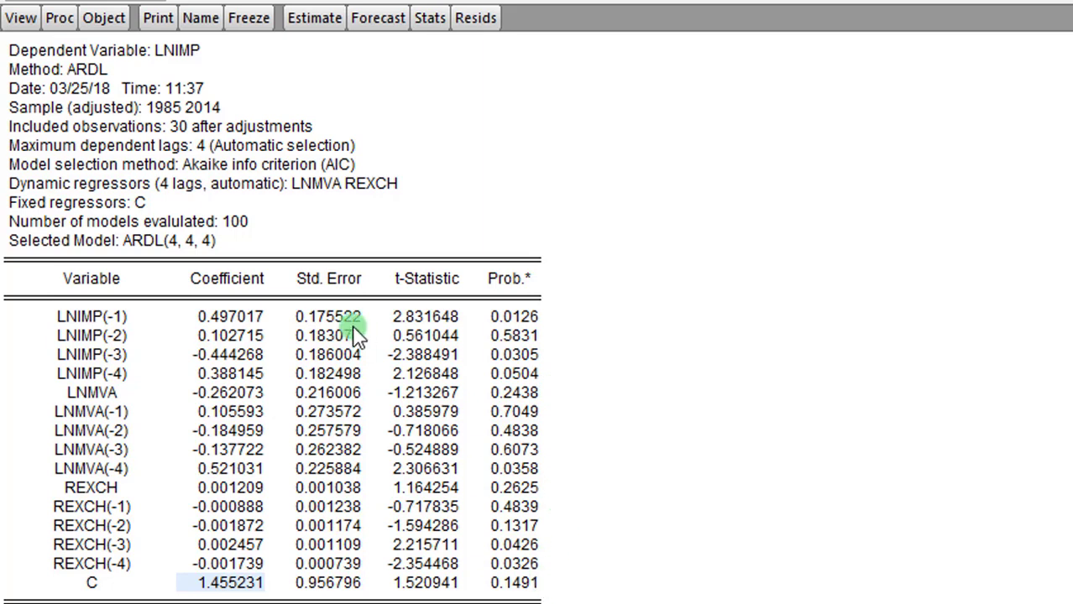
mouse_move(443, 326)
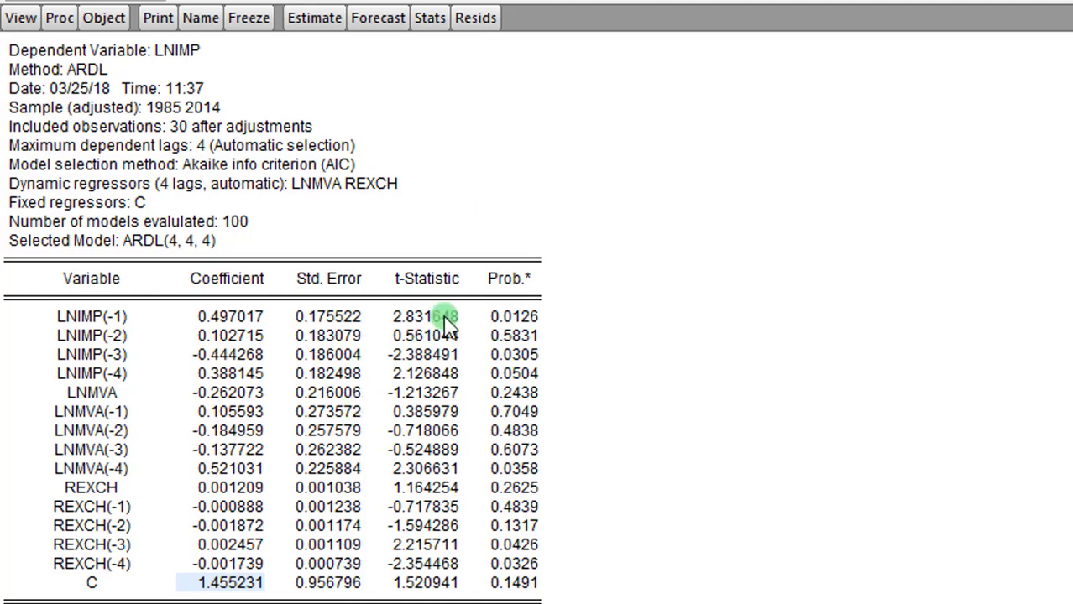
mouse_move(567, 329)
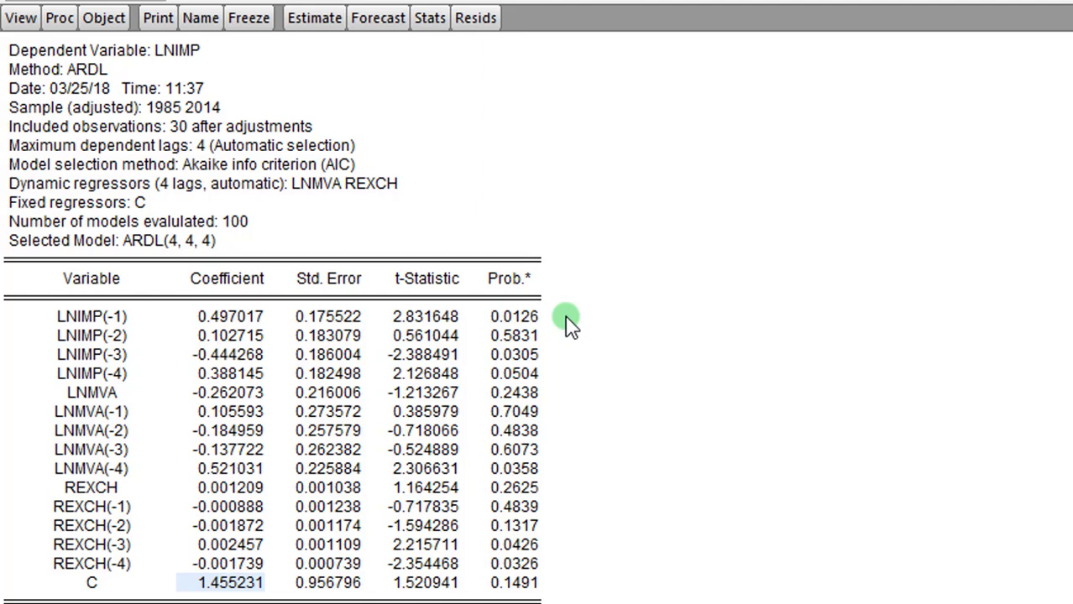
mouse_move(460, 299)
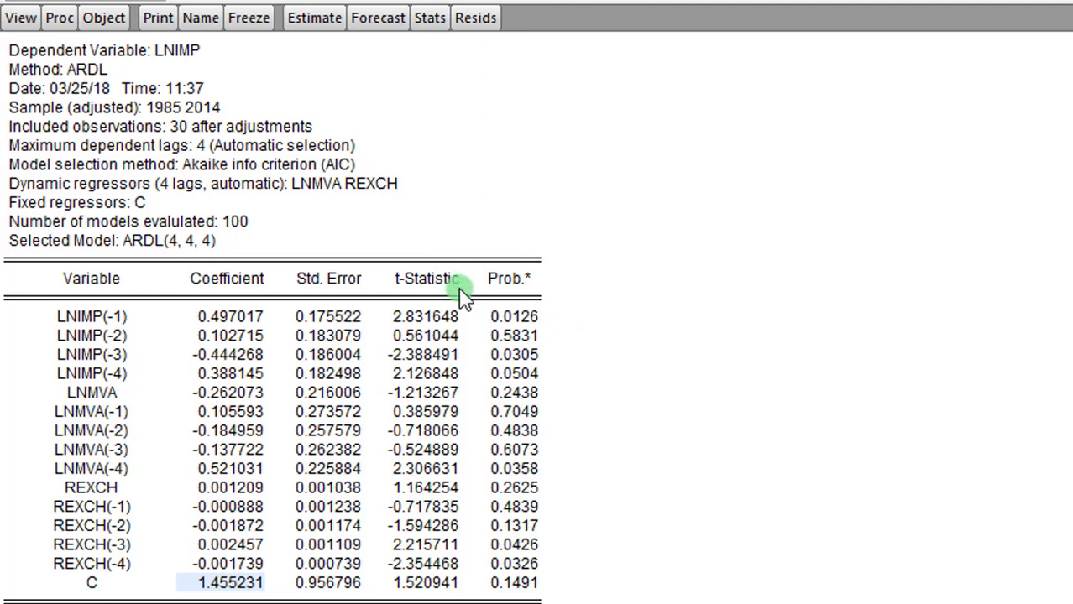
mouse_move(466, 323)
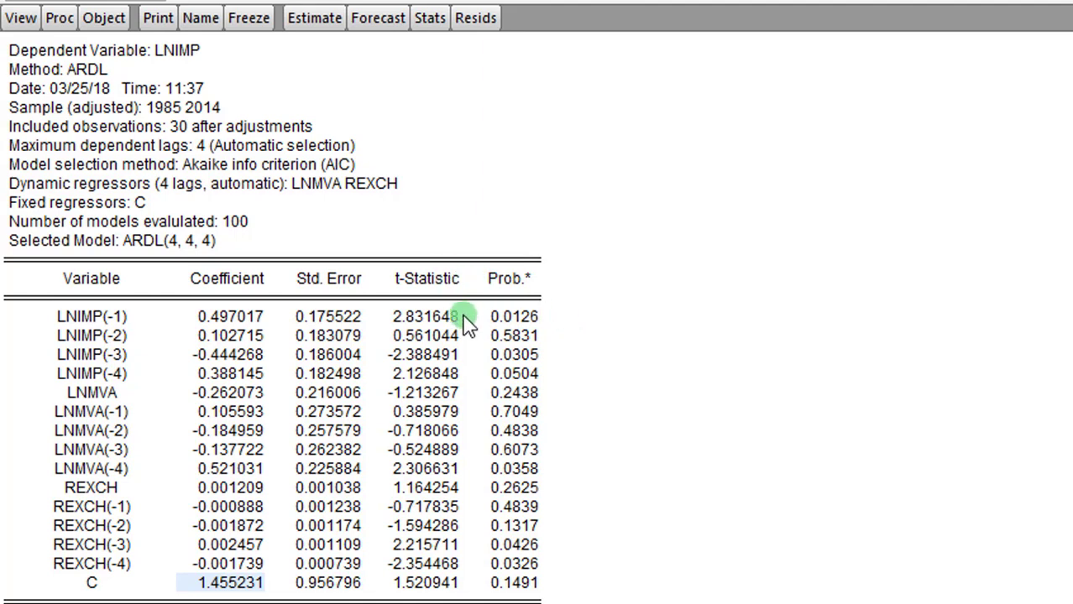
mouse_move(546, 324)
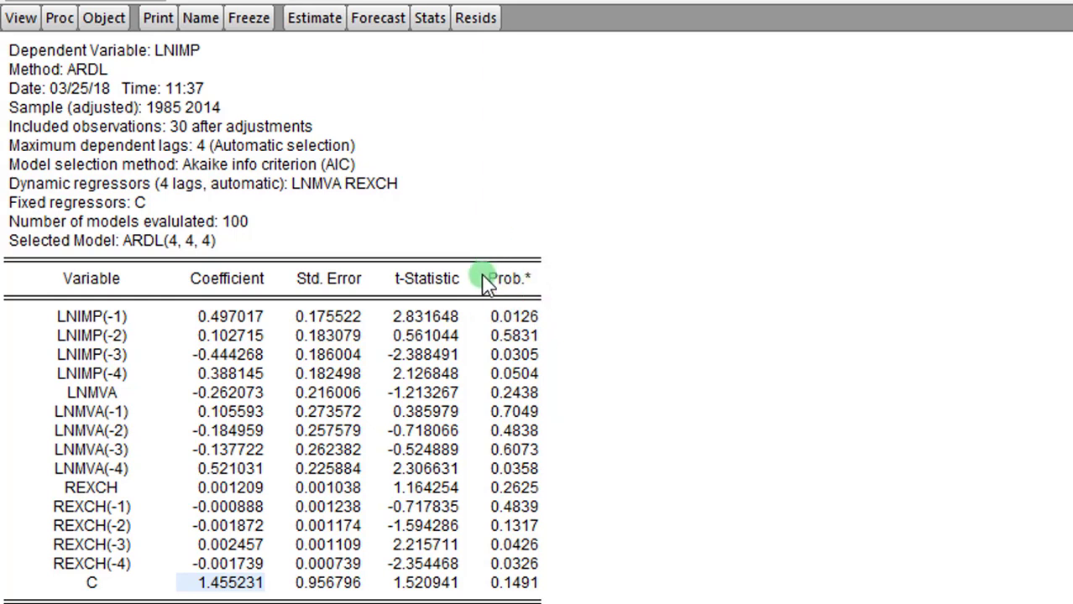
mouse_move(428, 278)
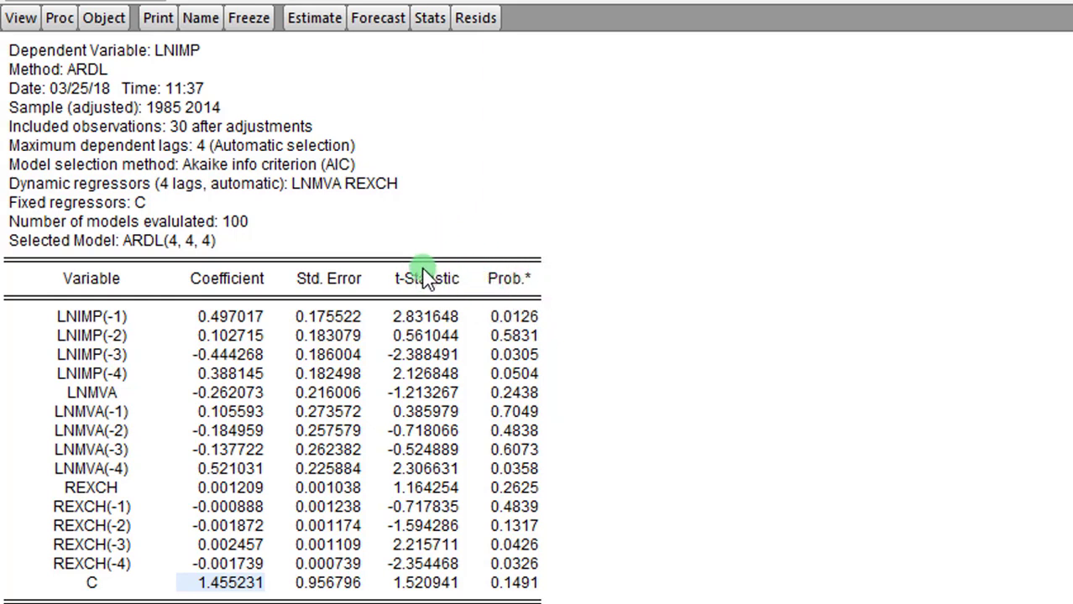
mouse_move(445, 289)
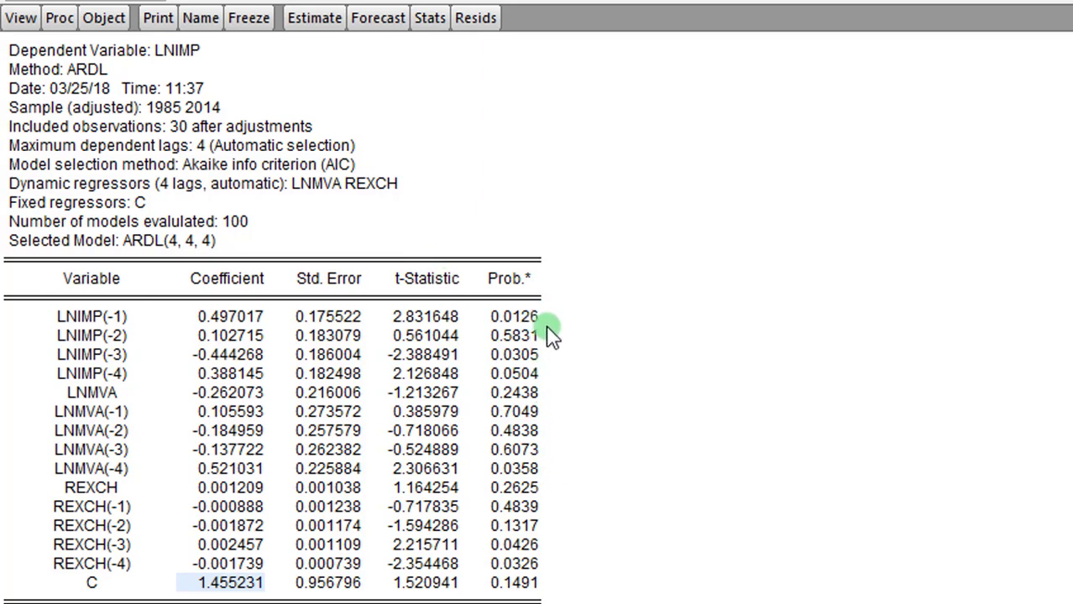
mouse_move(556, 545)
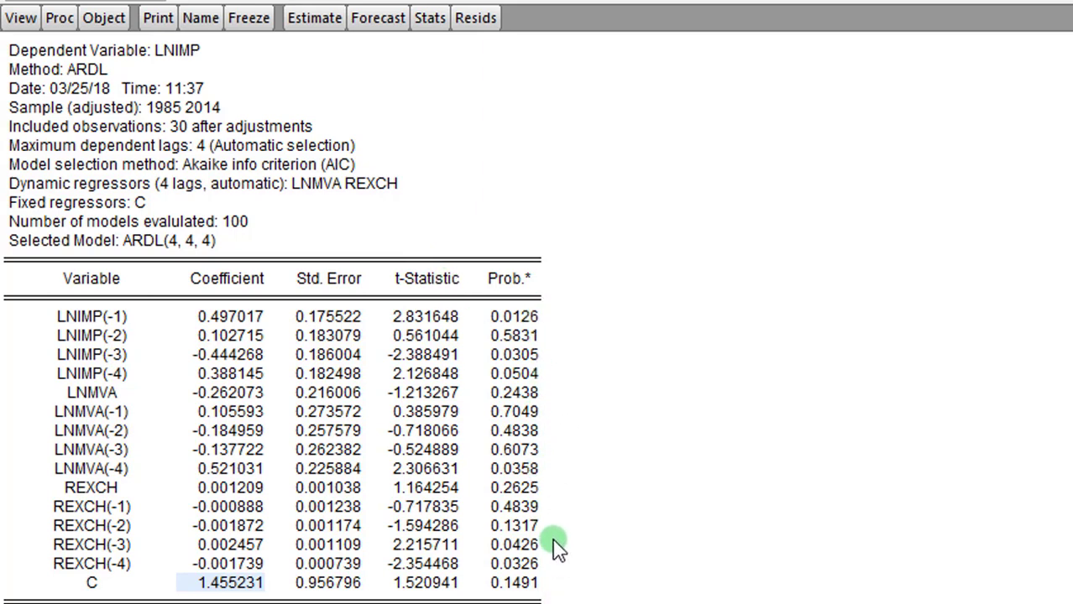
mouse_move(550, 346)
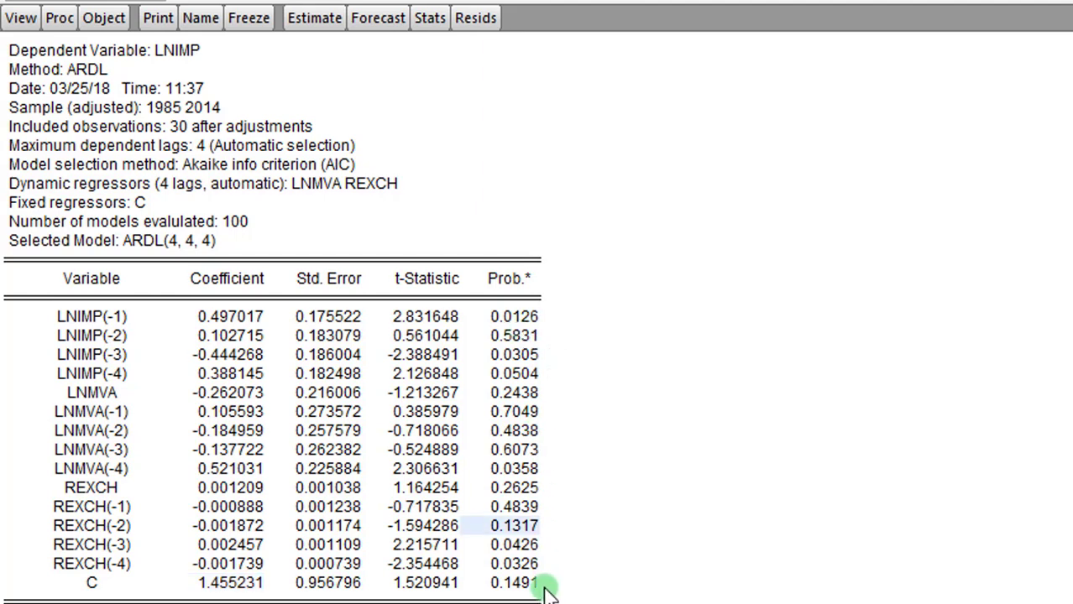
mouse_move(569, 437)
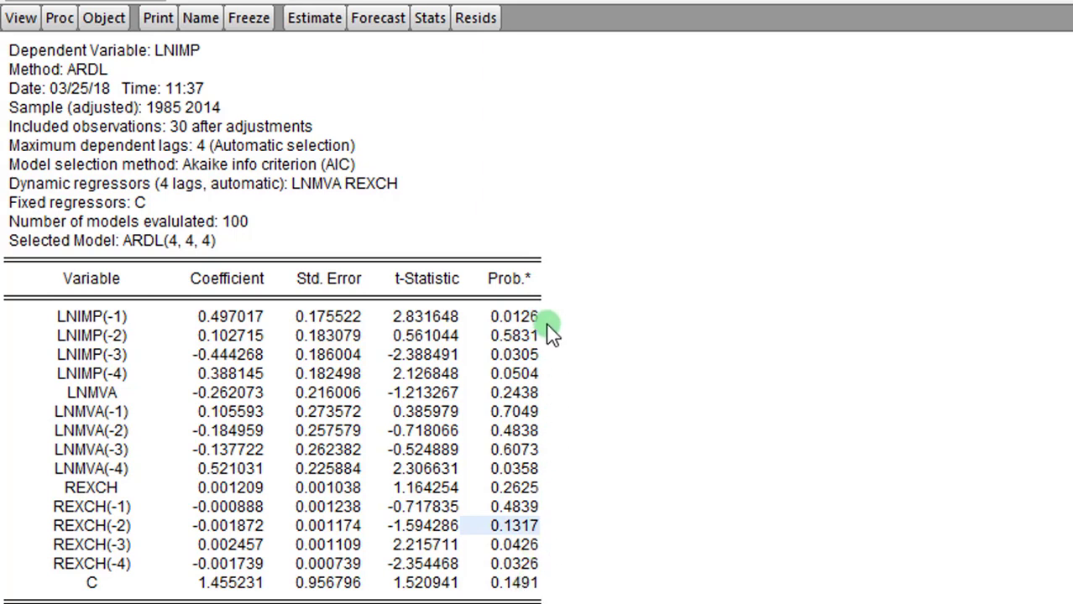
mouse_move(548, 237)
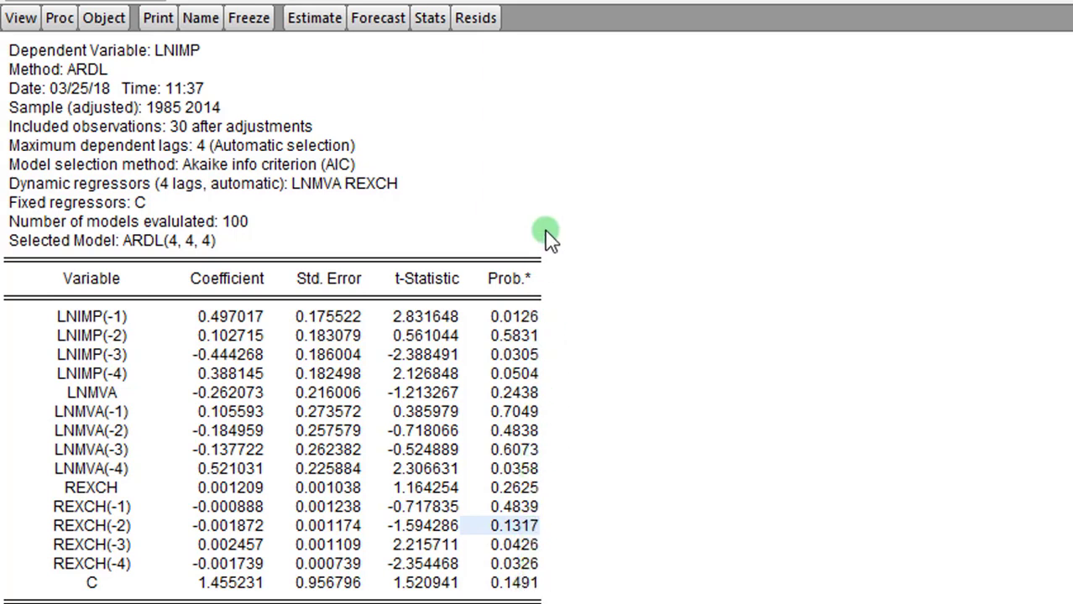
mouse_move(544, 582)
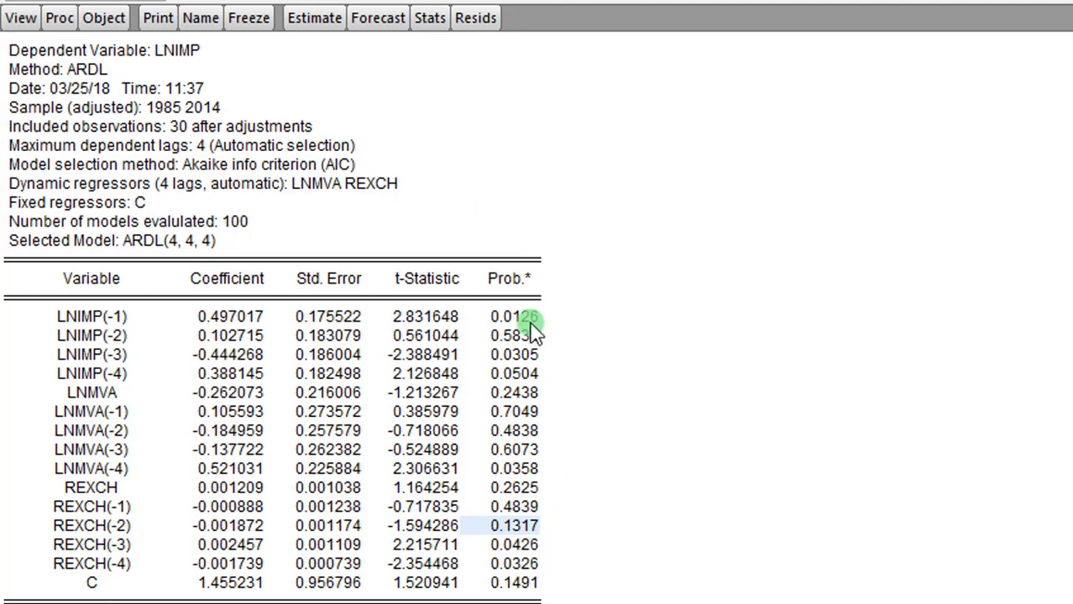
mouse_move(546, 499)
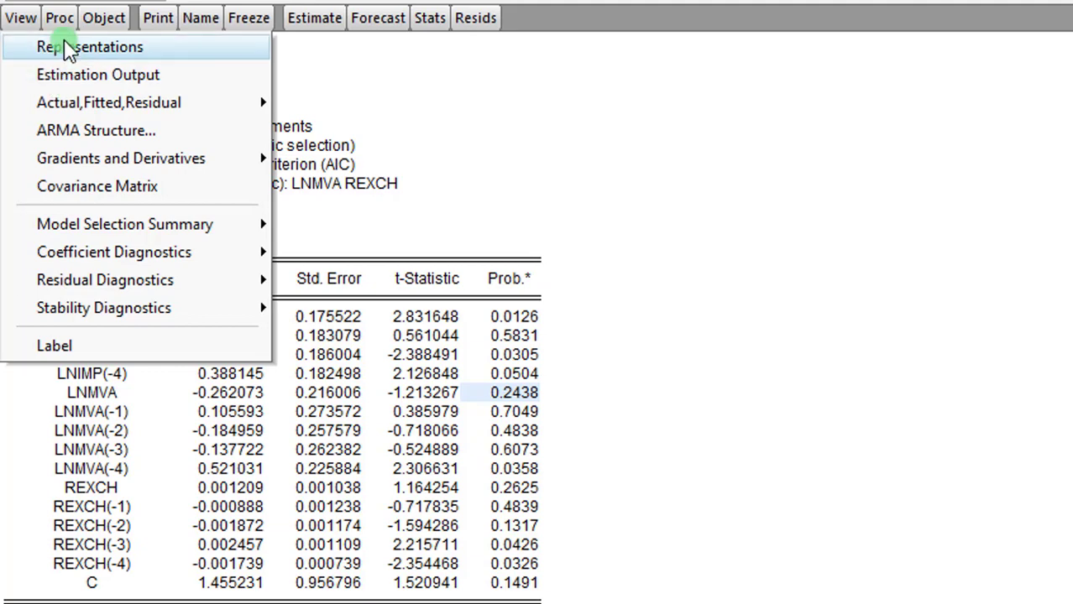
Switch the equation window to its Representations view.
click(89, 46)
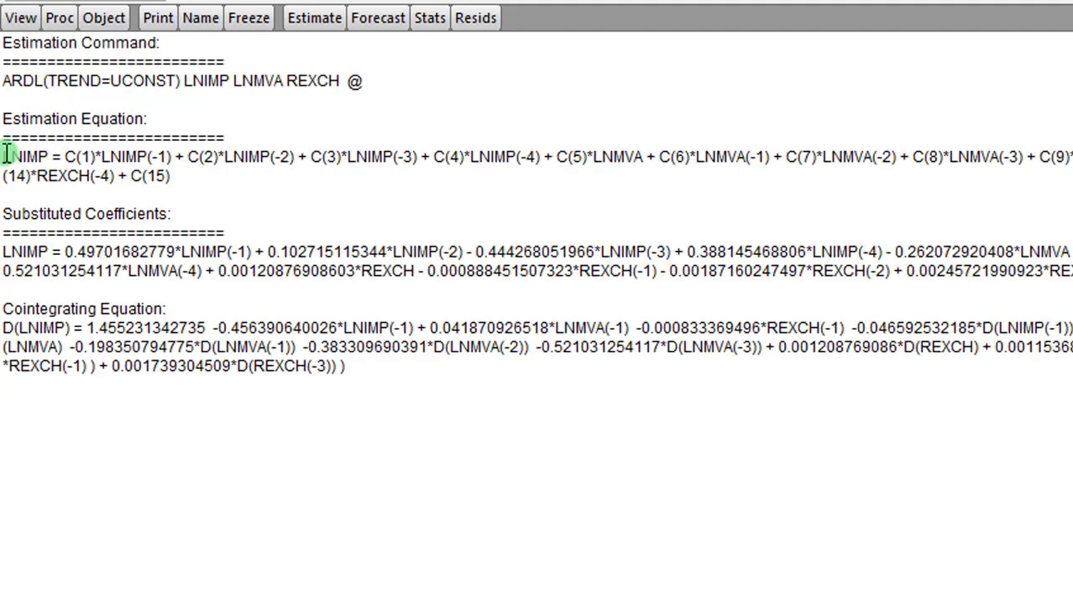
mouse_move(680, 170)
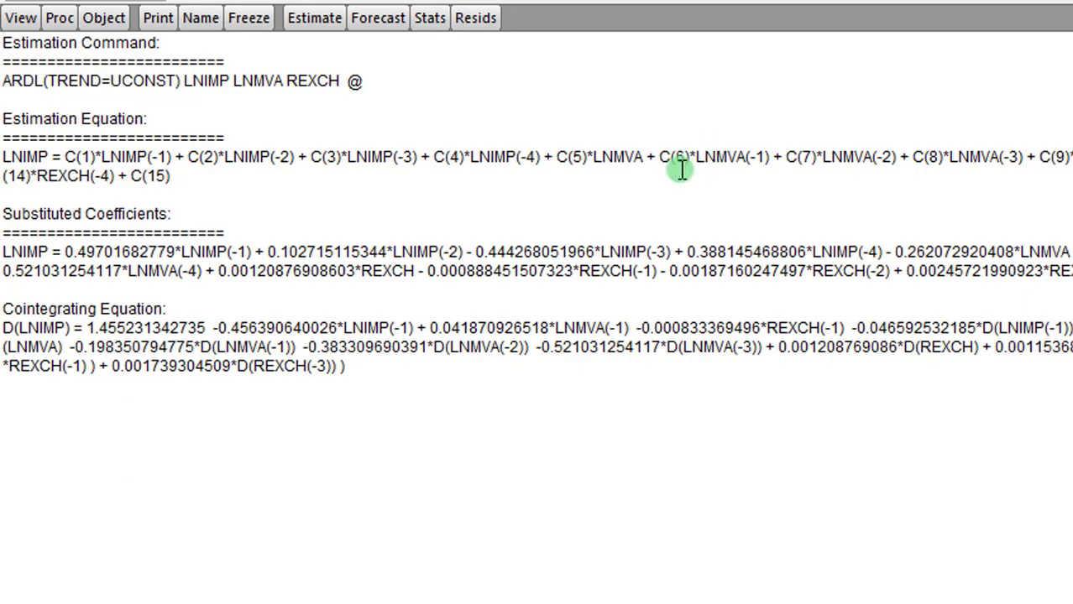
mouse_move(760, 168)
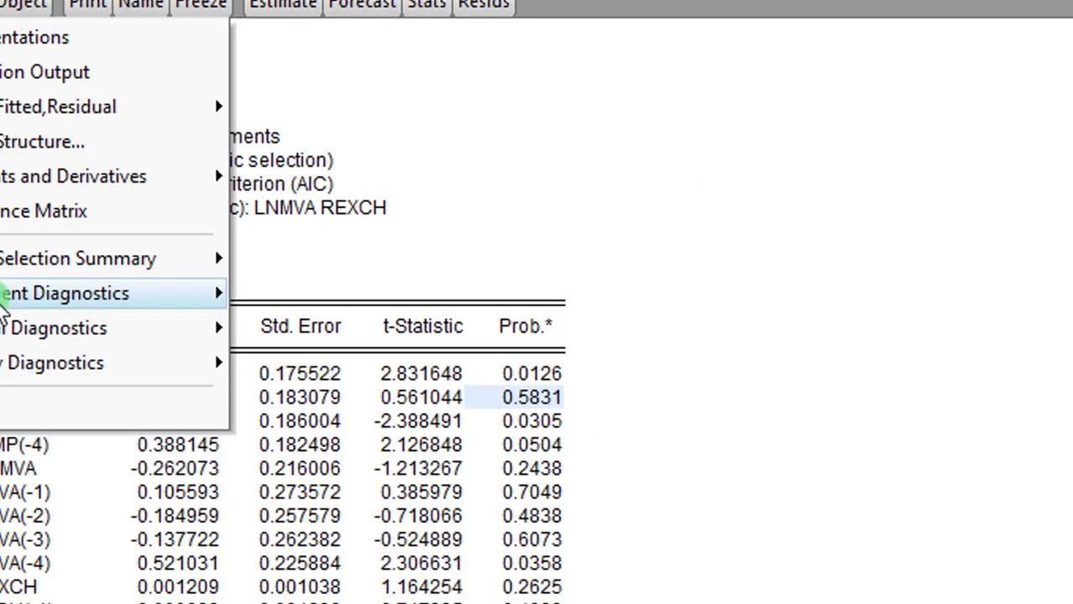
mouse_move(65, 293)
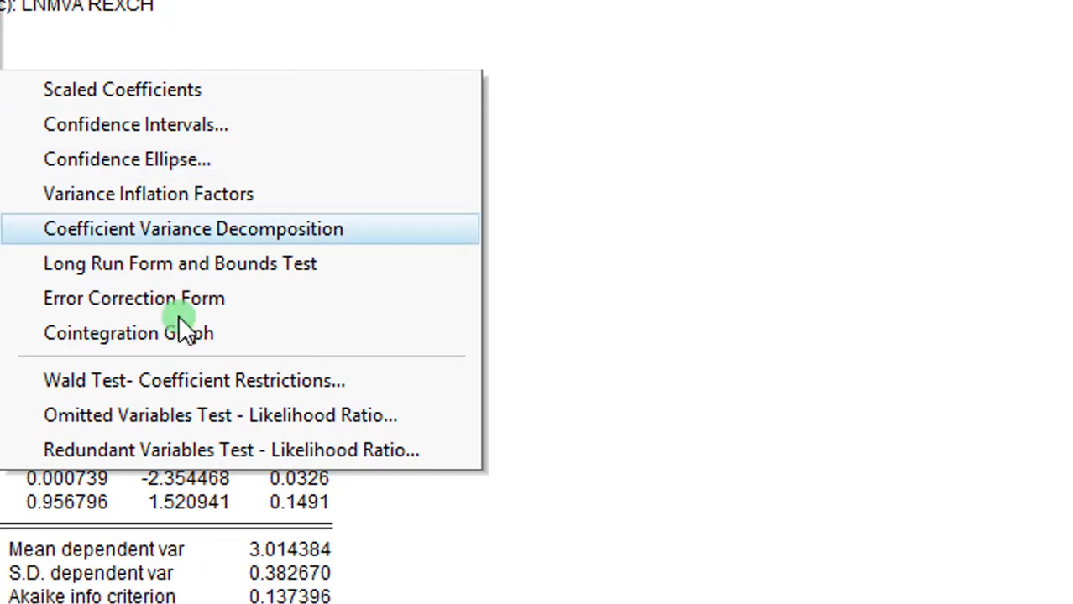
Wald-test the restrictions C(2)=0, C(6)=0, C(7)=0, C(8)=0, C(11)=0.
click(194, 381)
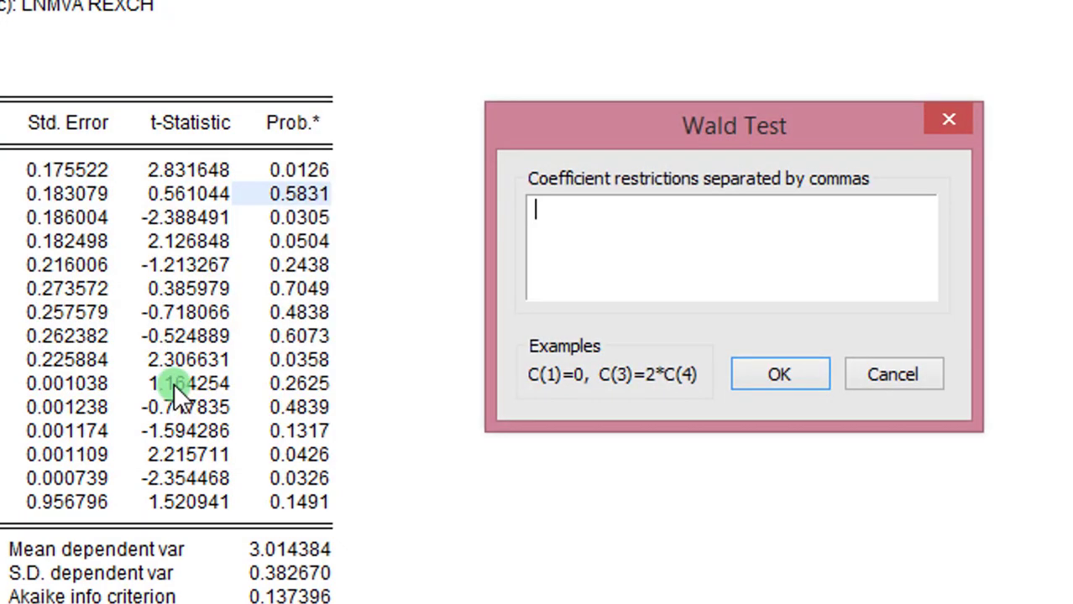
text(C(2)=0, C(6)=0, C(7)=0, C(8)=0, C(11)=0)
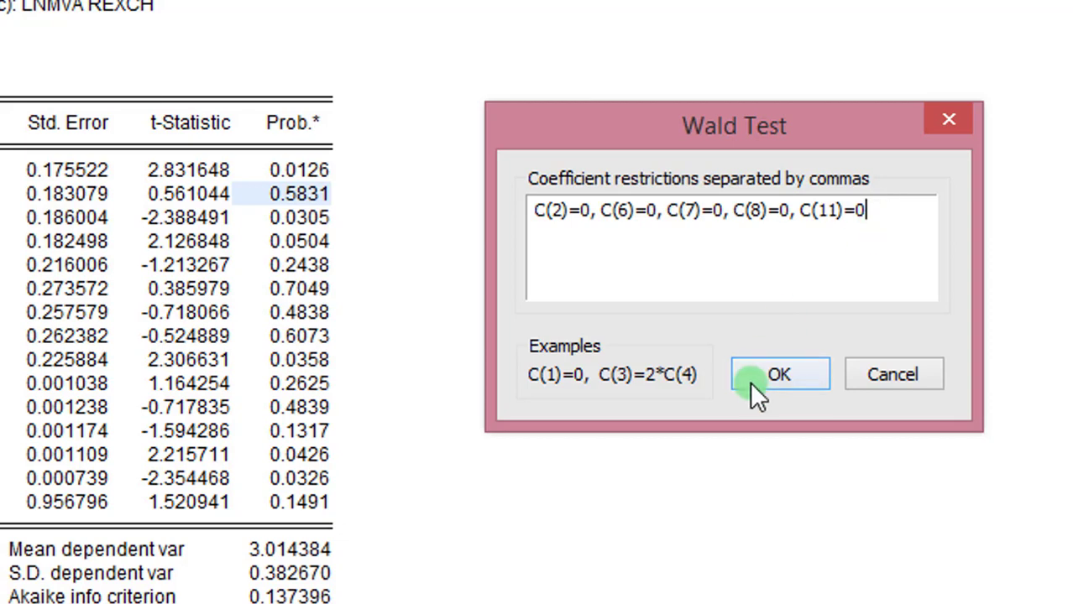
click(779, 374)
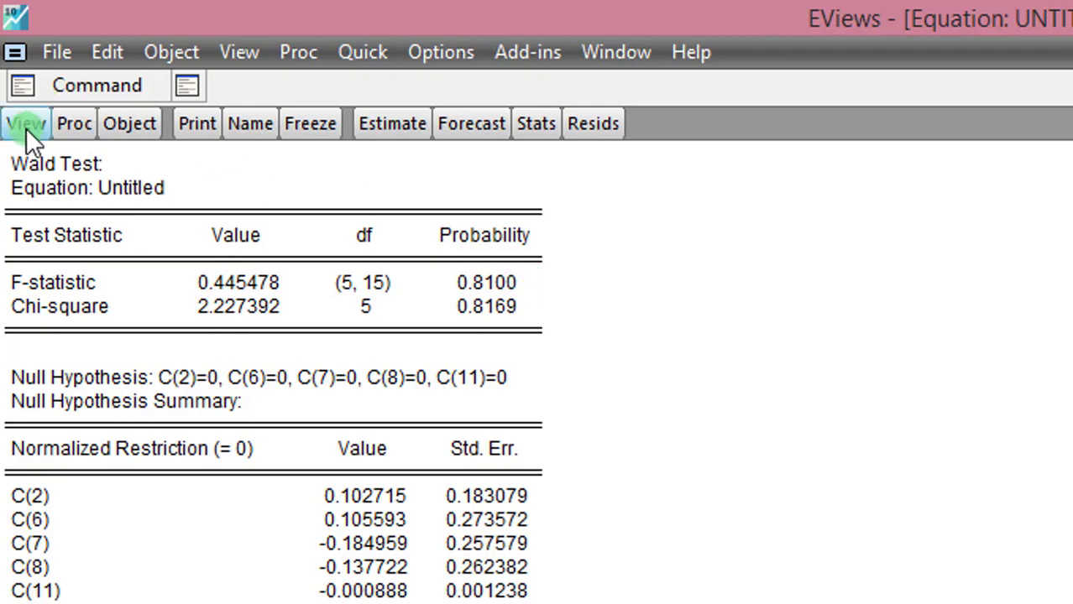
Open the equation's View menu after reading the 0.8100 Wald probability.
click(26, 123)
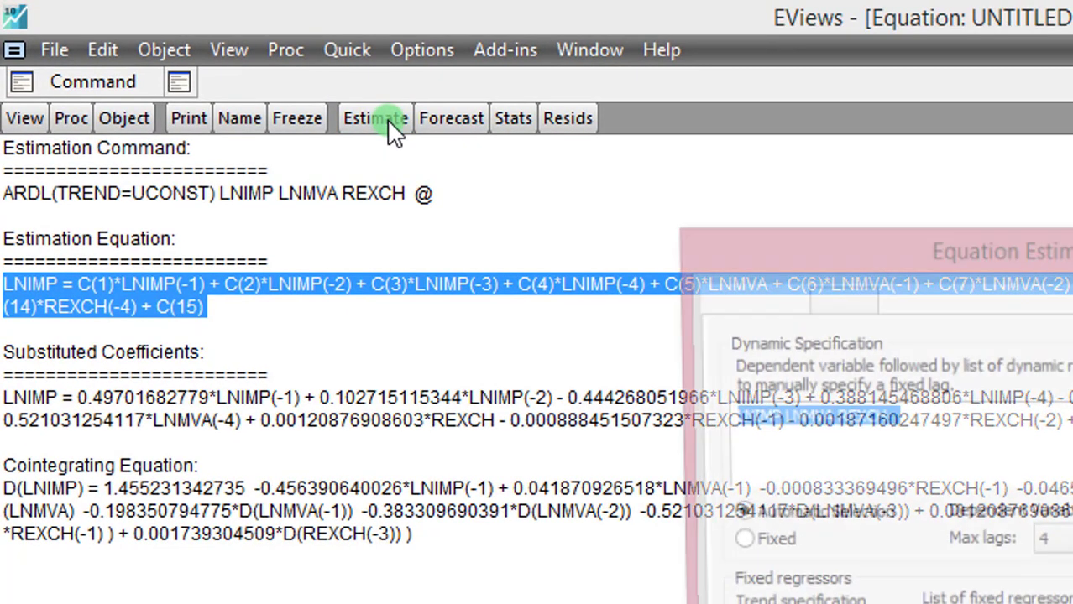
Switch the estimation method to least squares and start removing lnimp(-2) from the regressors.
click(375, 117)
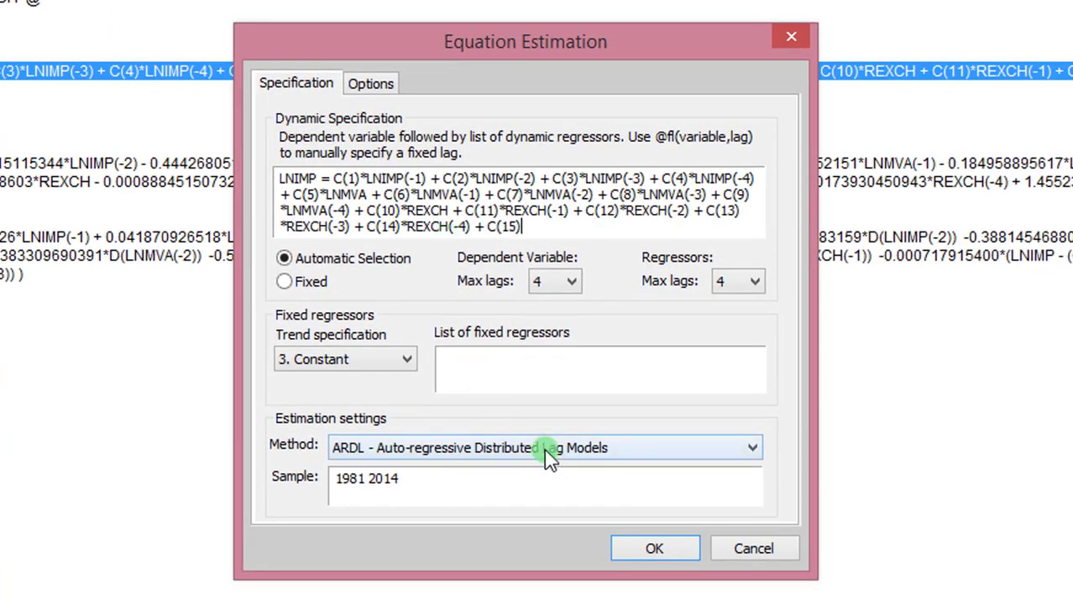
click(545, 448)
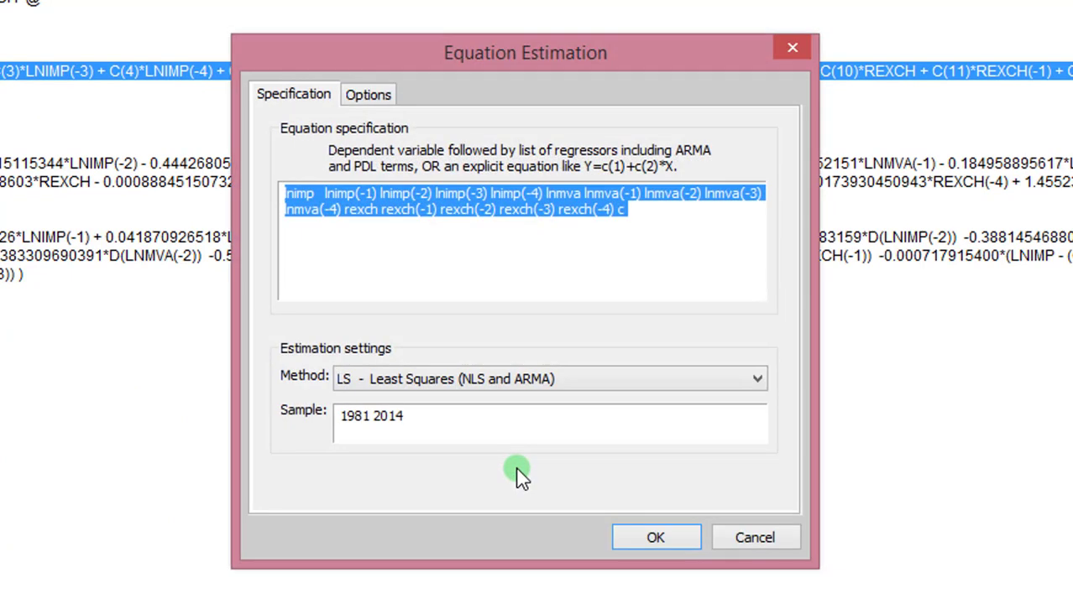
click(626, 210)
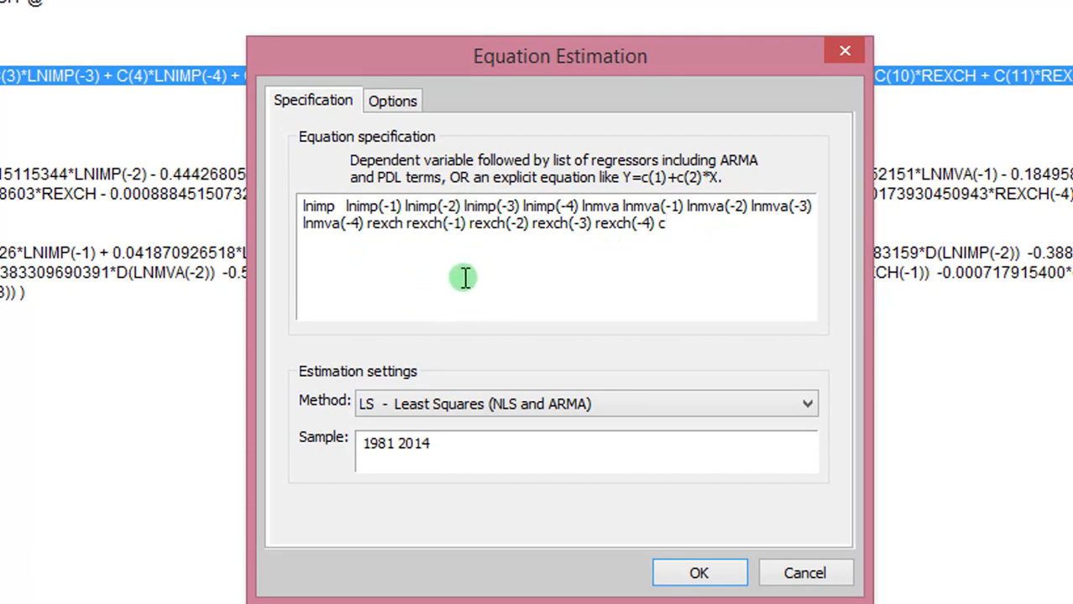
mouse_move(474, 319)
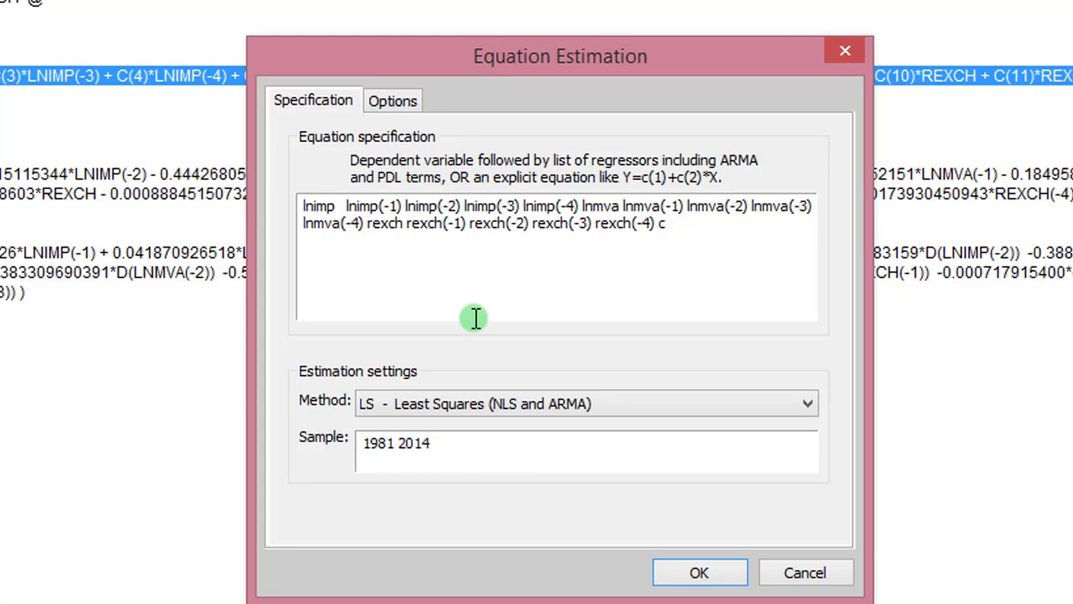
click(462, 206)
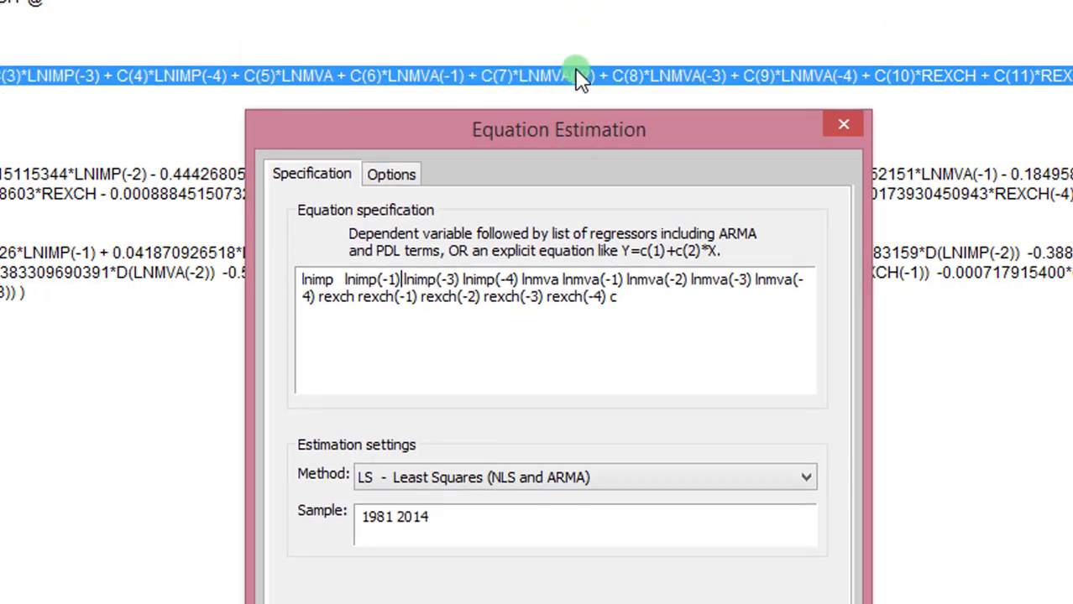
mouse_move(455, 301)
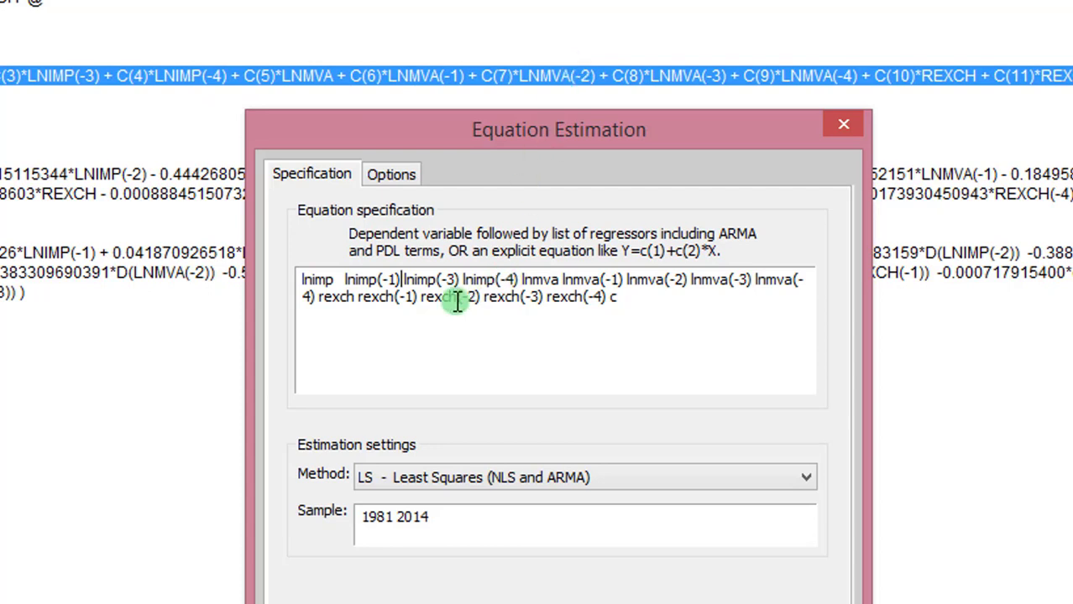
mouse_move(550, 89)
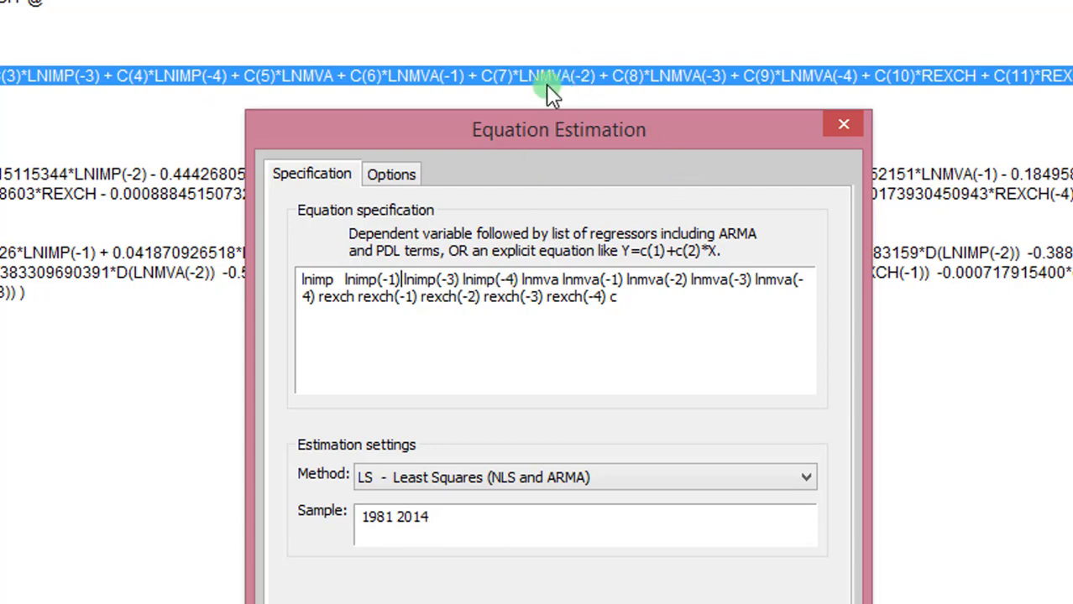
mouse_move(365, 84)
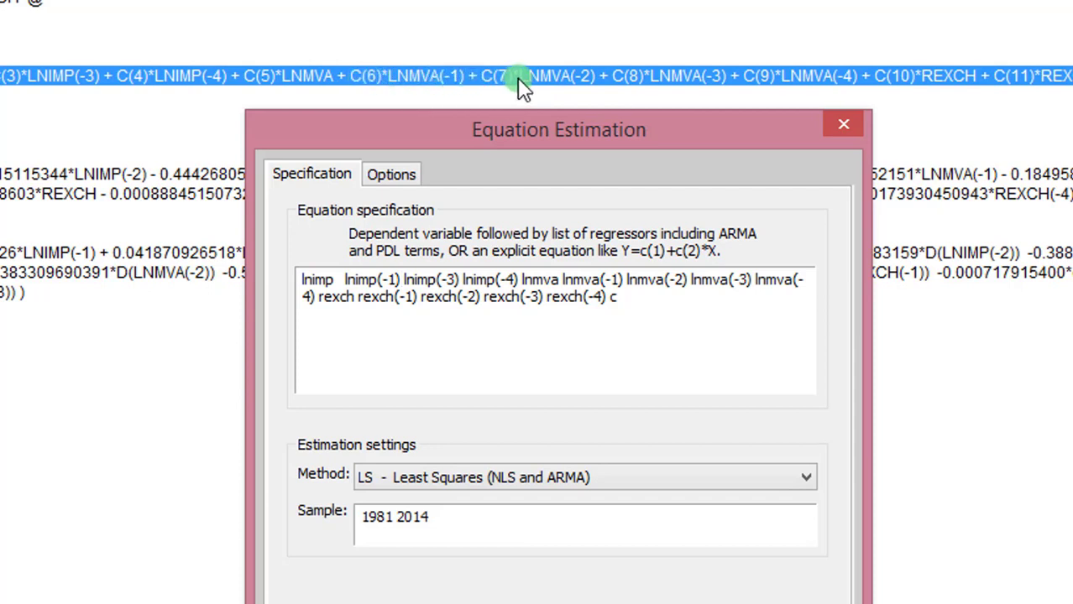
mouse_move(567, 88)
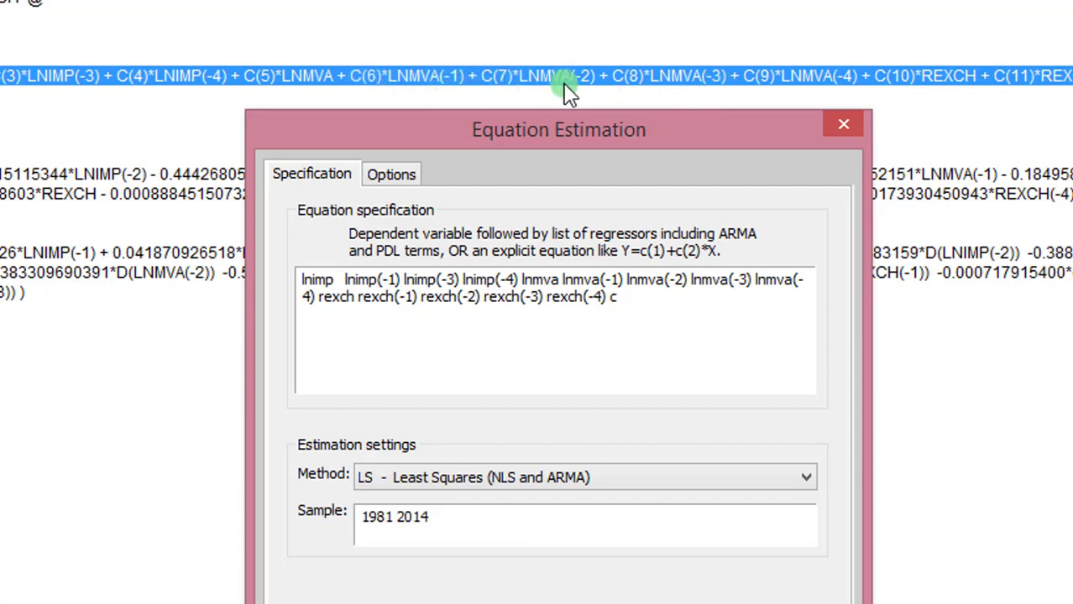
mouse_move(713, 88)
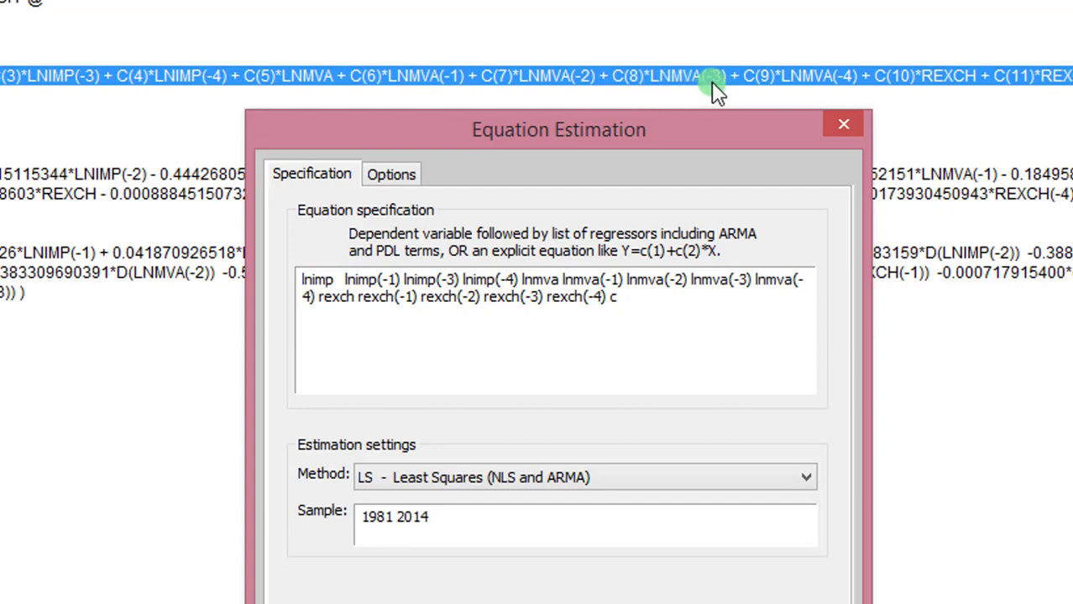
mouse_move(748, 273)
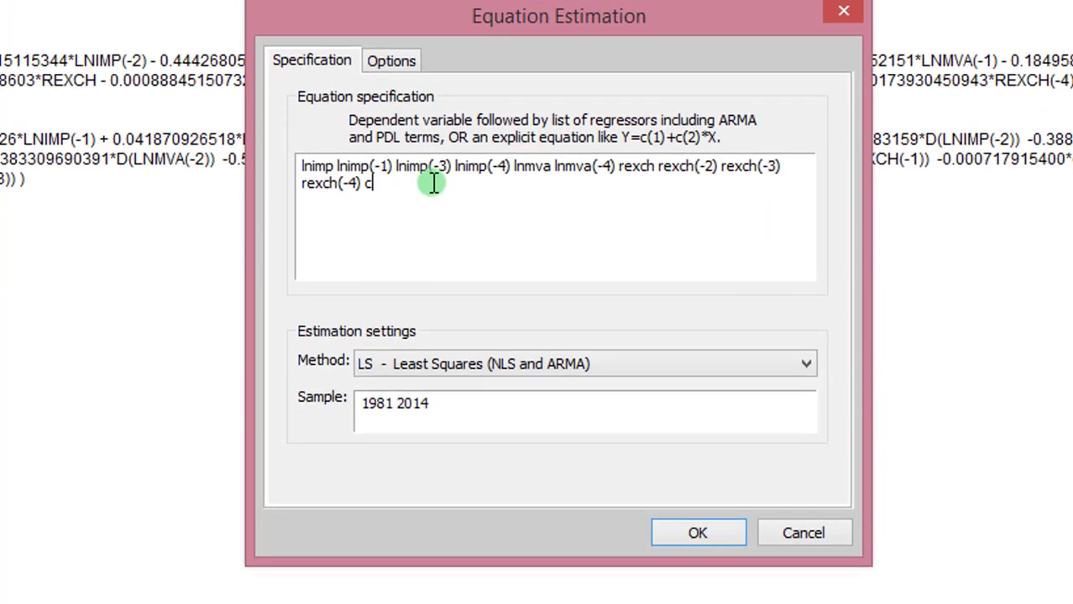
mouse_move(724, 493)
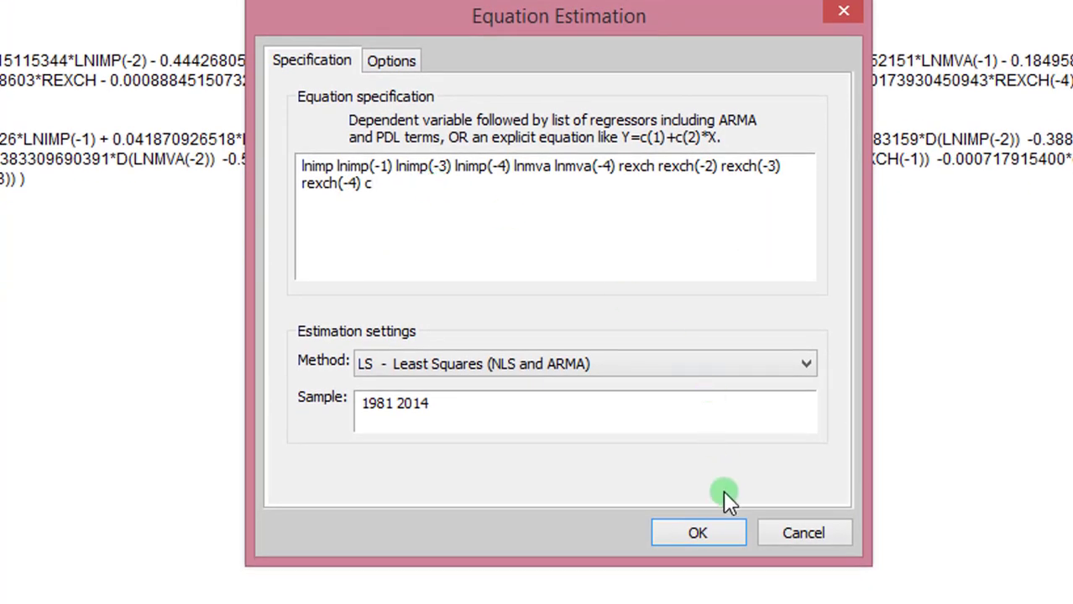
Estimate the reduced least-squares equation and highlight REXCH's 0.4222 probability.
click(697, 533)
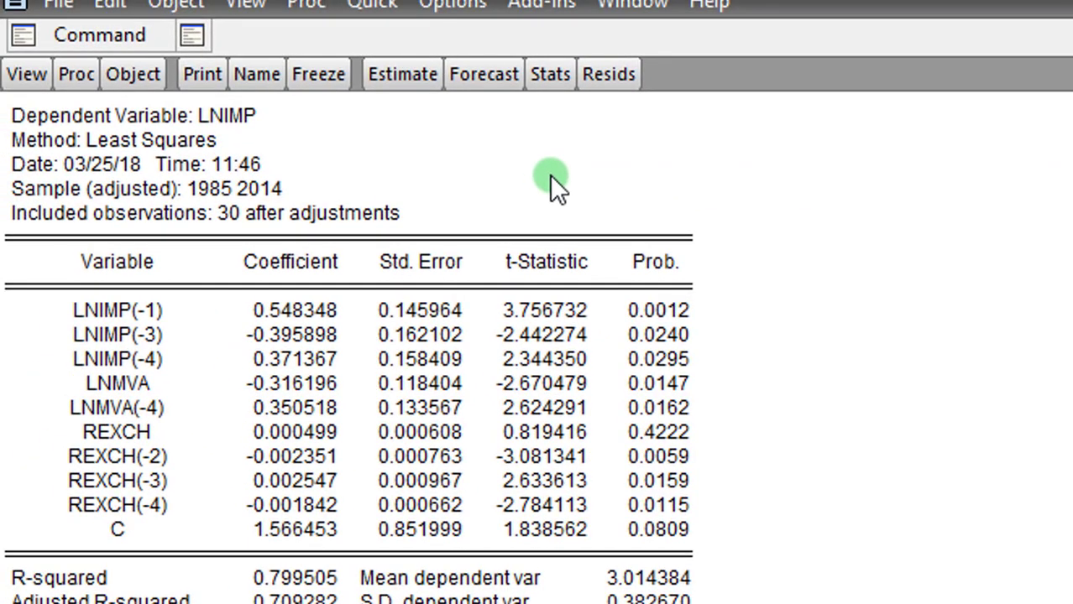
mouse_move(722, 273)
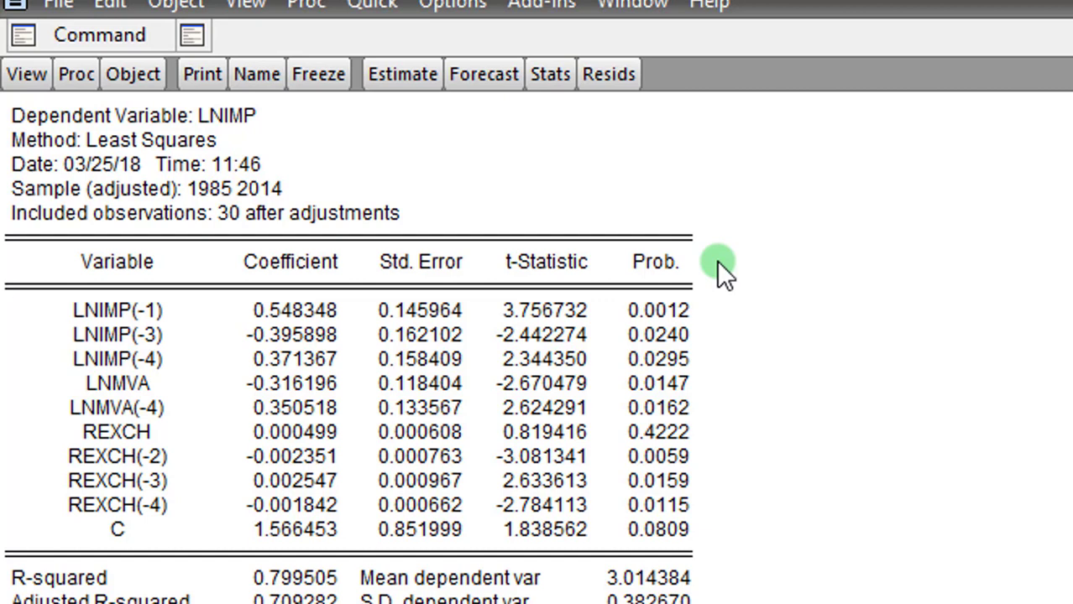
mouse_move(689, 424)
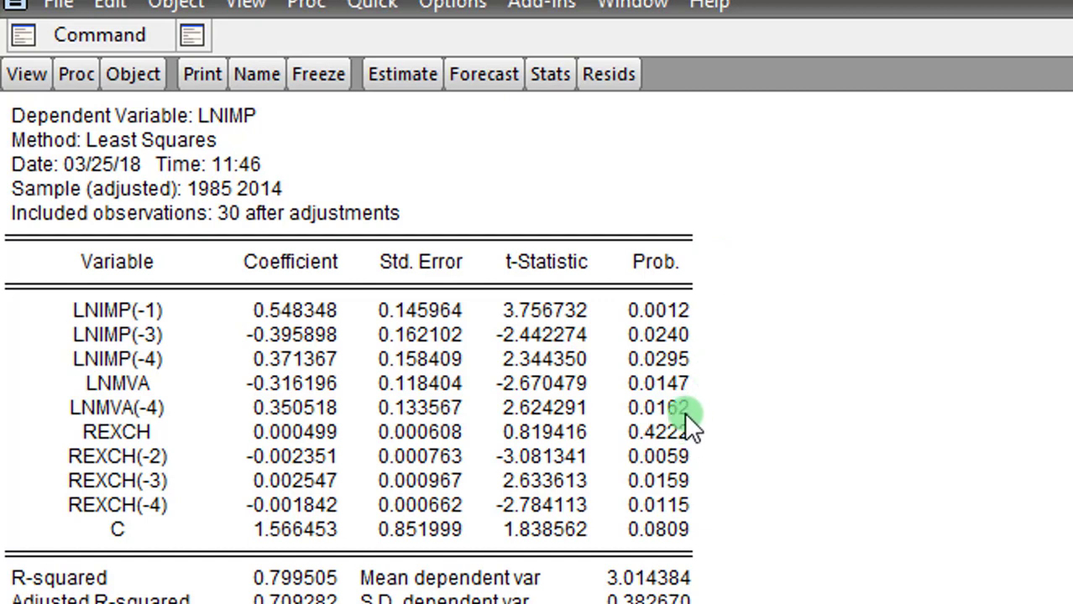
mouse_move(687, 334)
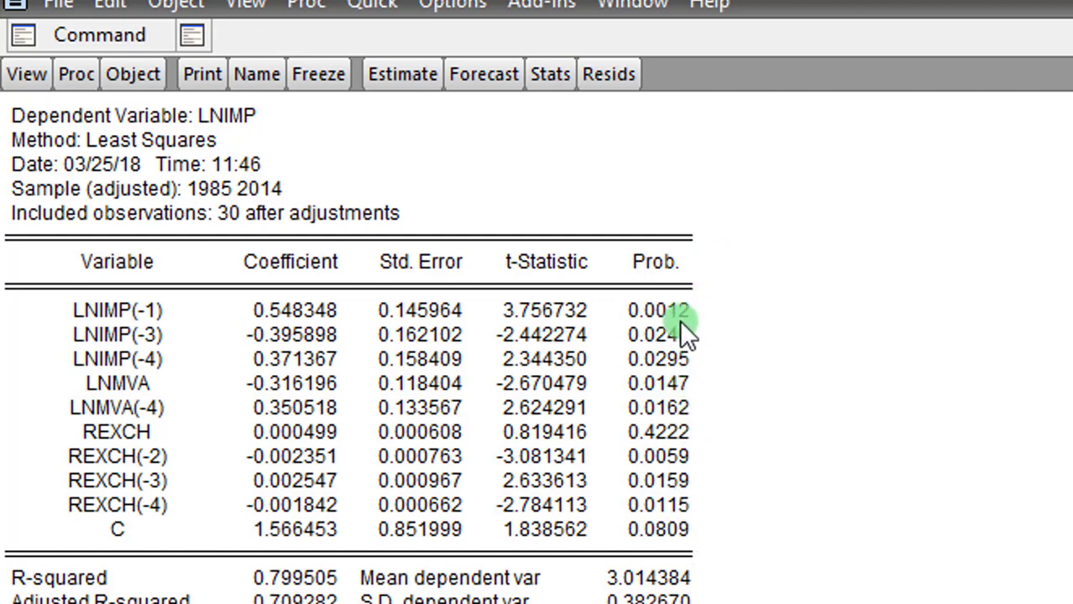
mouse_move(659, 436)
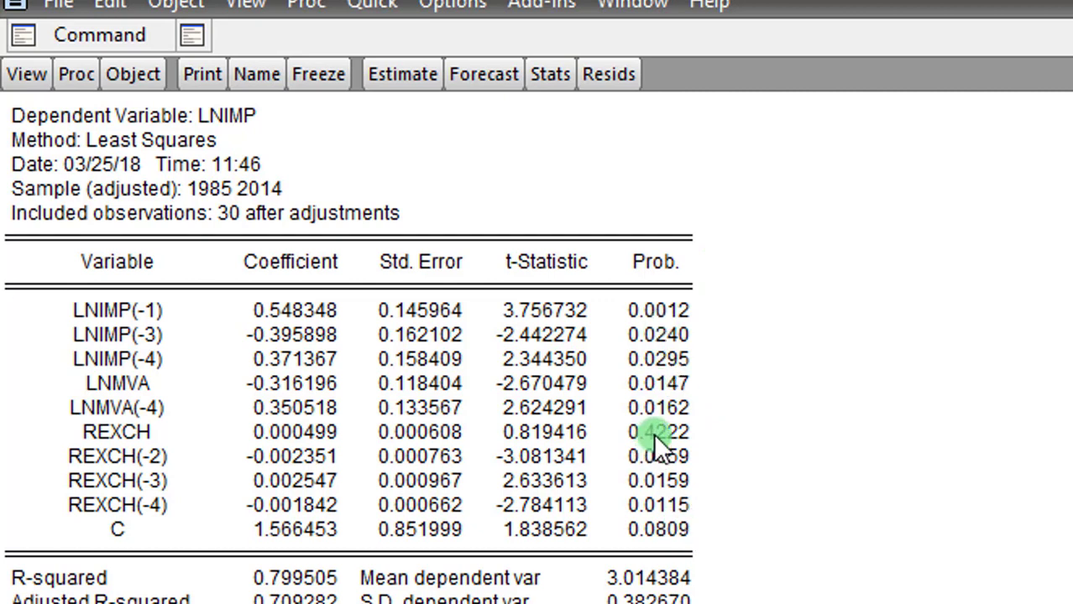
click(659, 432)
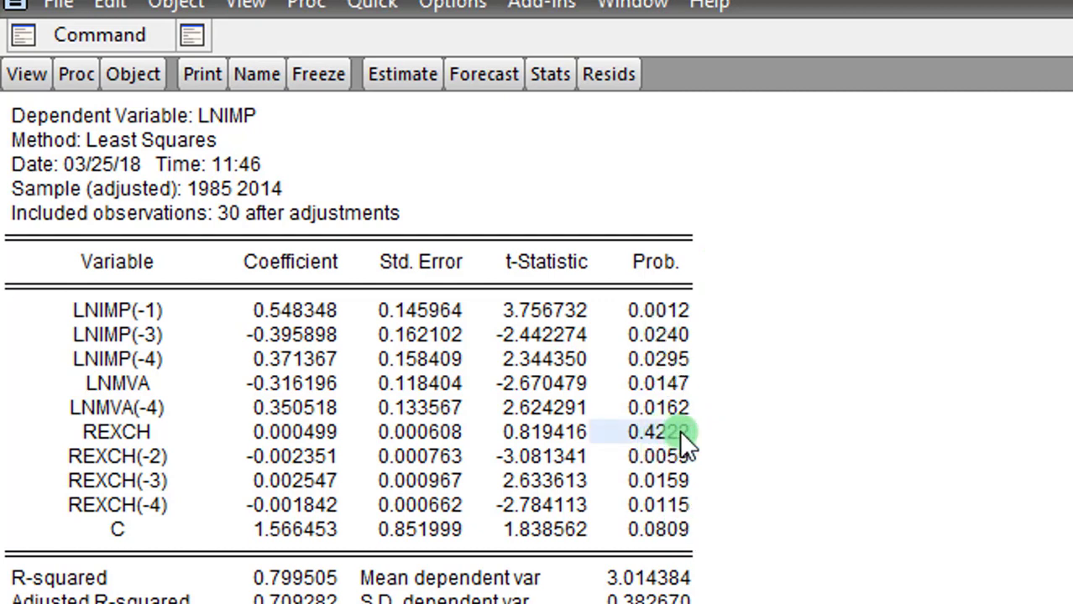
mouse_move(730, 424)
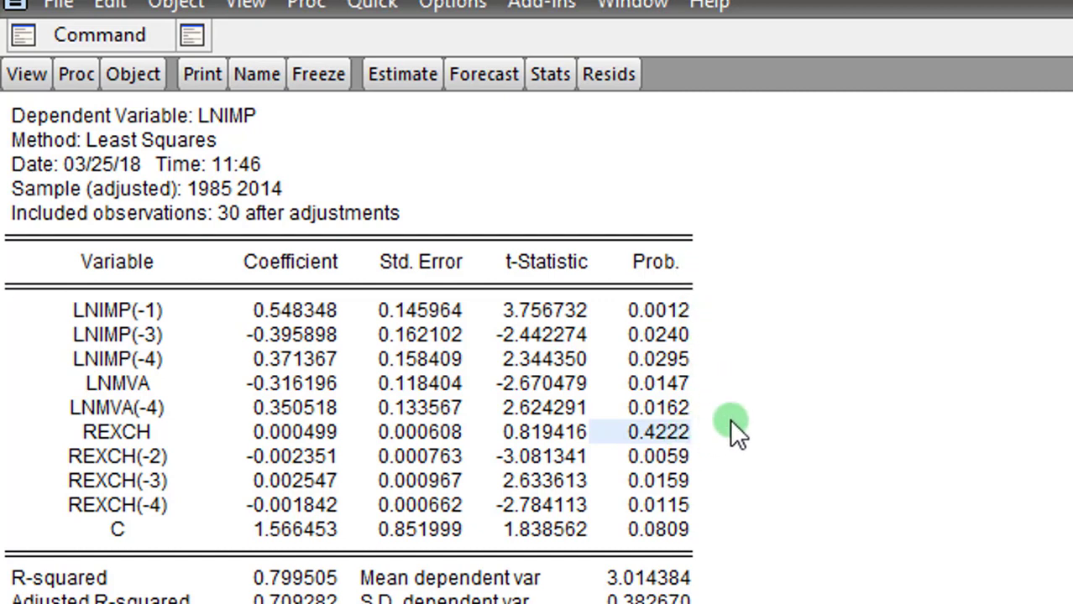
mouse_move(713, 440)
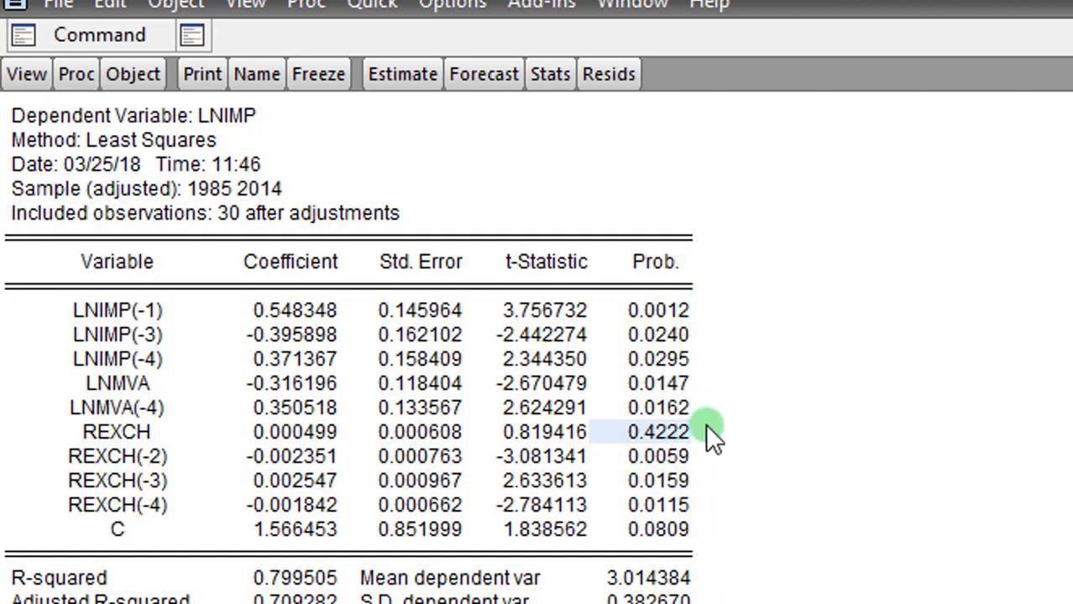
mouse_move(701, 352)
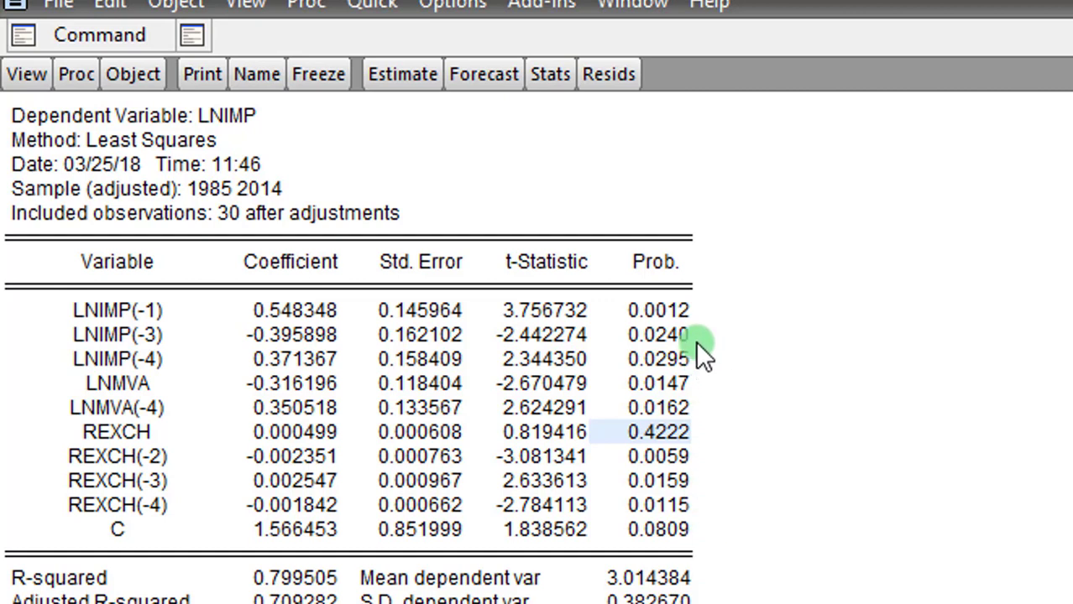
mouse_move(700, 512)
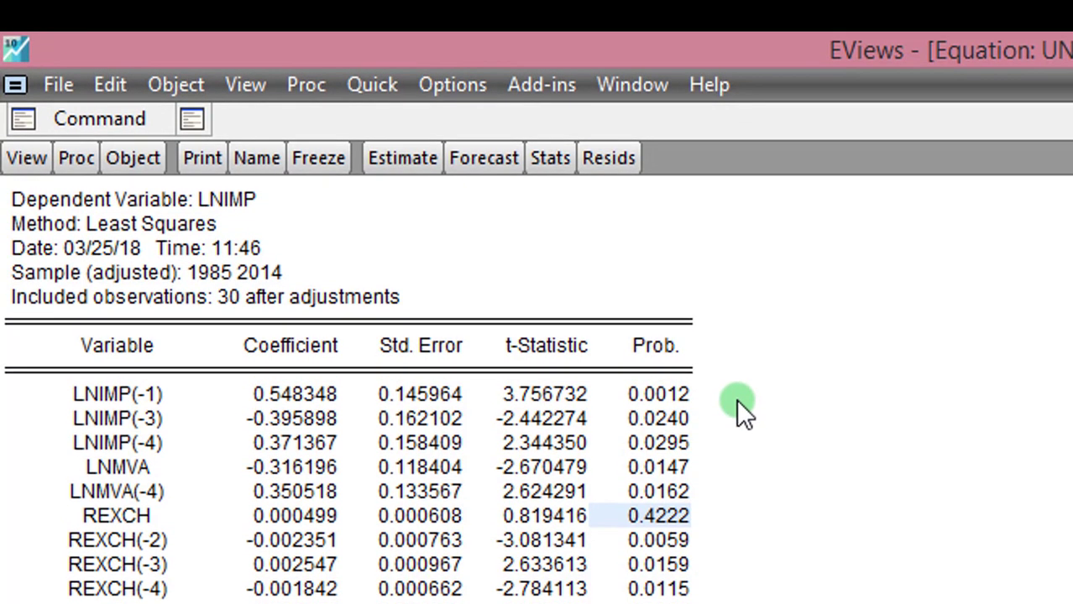
mouse_move(372, 84)
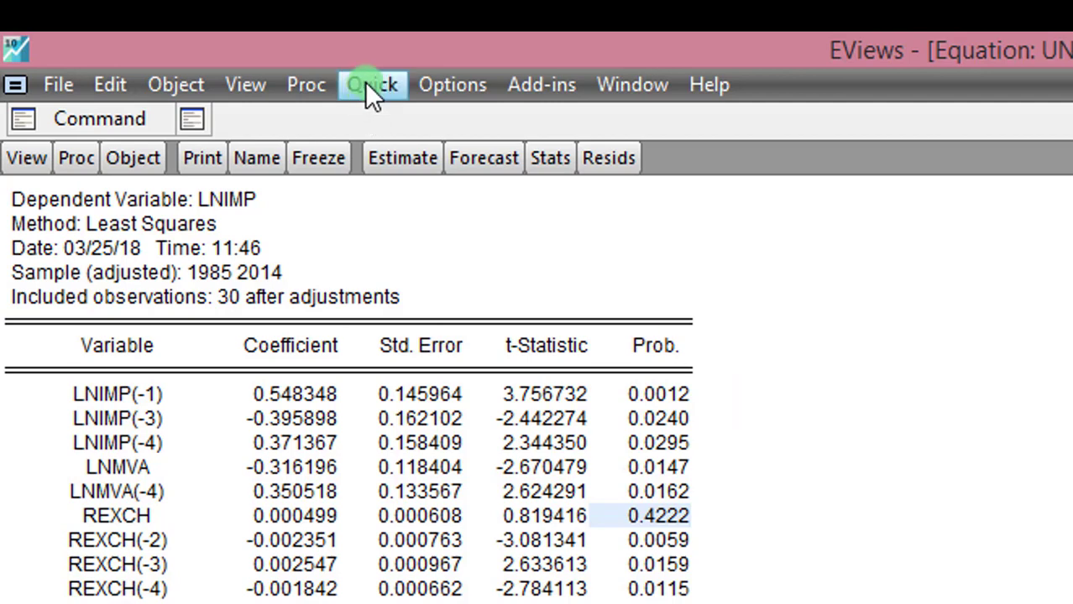
Start a new ARDL estimation, entering lnmva into the variable list.
click(371, 84)
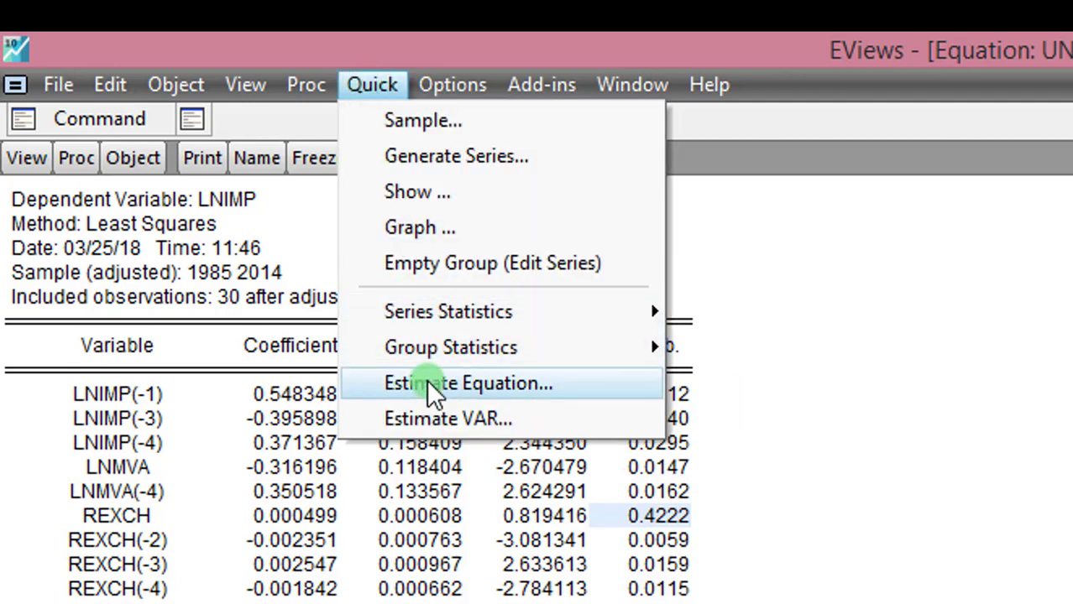
click(468, 383)
text(lnimp)
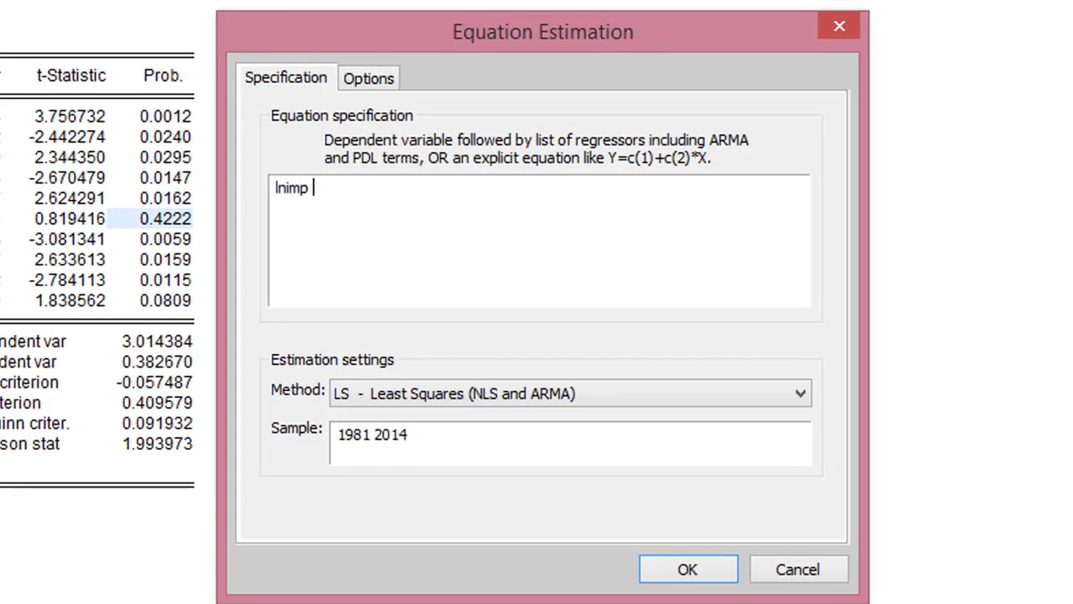
text(lnmva)
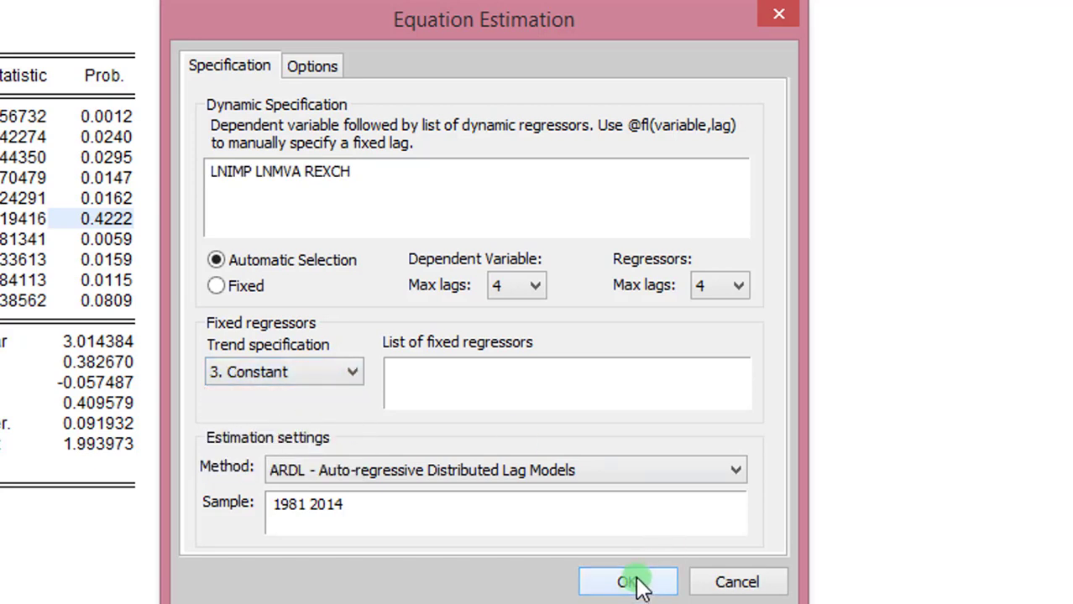
Run the ARDL estimation and scroll through the ARDL(4,4,4) output.
click(627, 581)
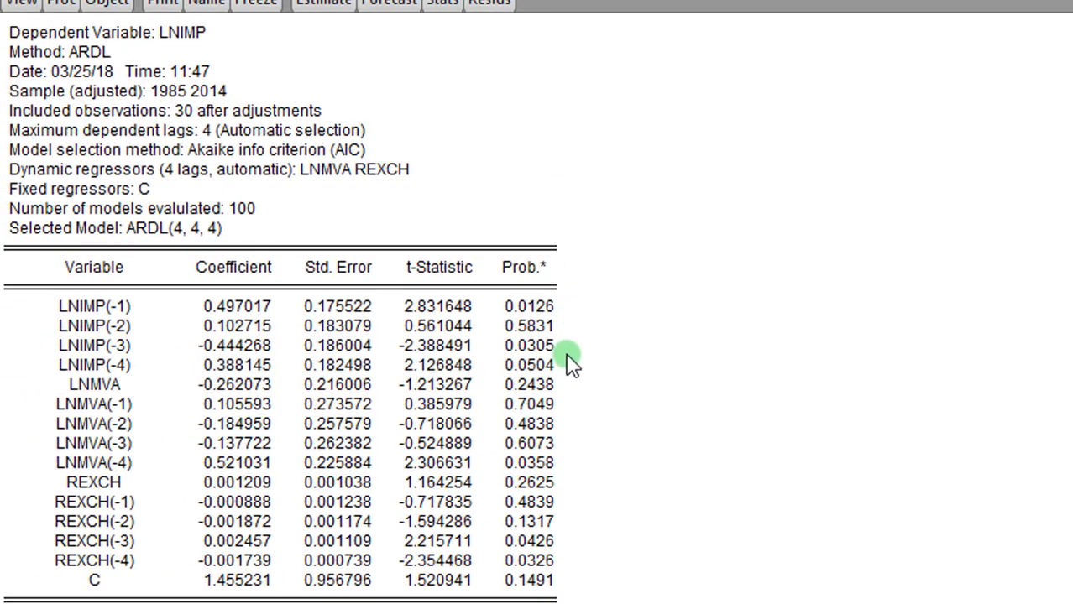
mouse_move(591, 553)
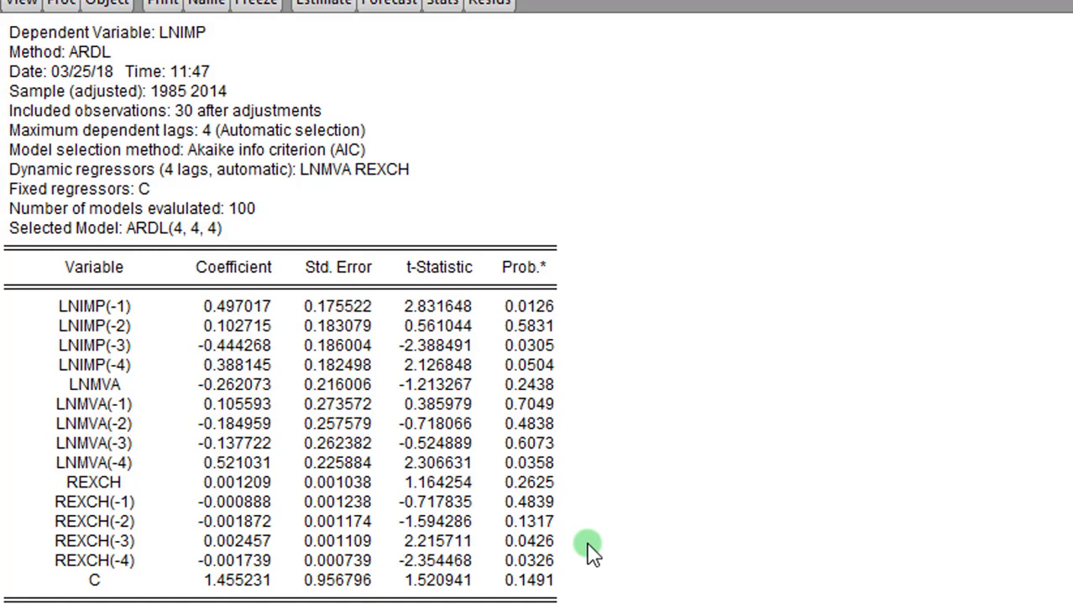
mouse_move(567, 315)
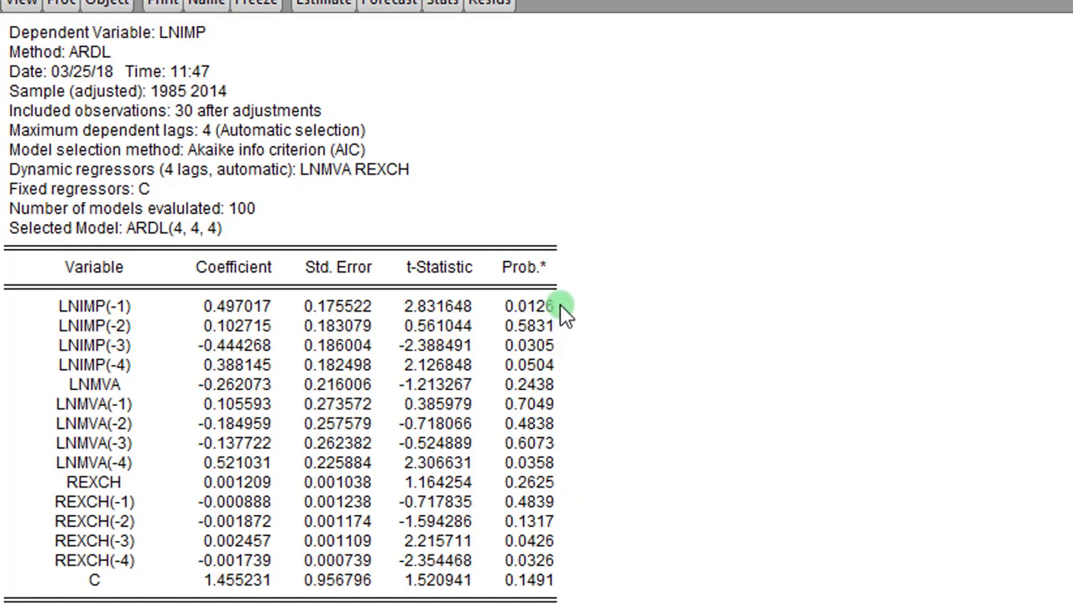
mouse_move(578, 571)
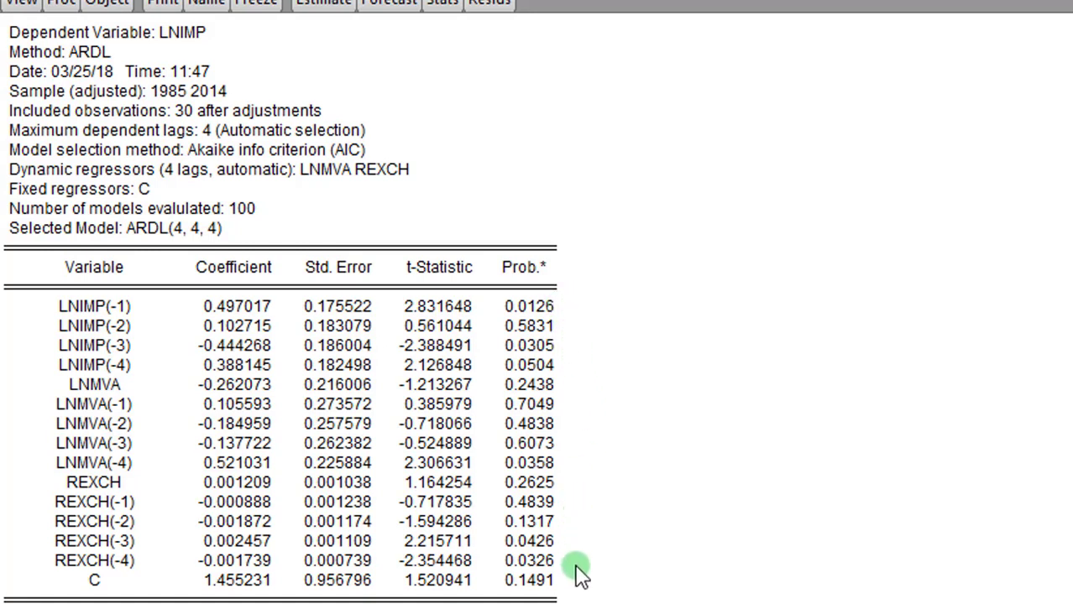
mouse_move(550, 315)
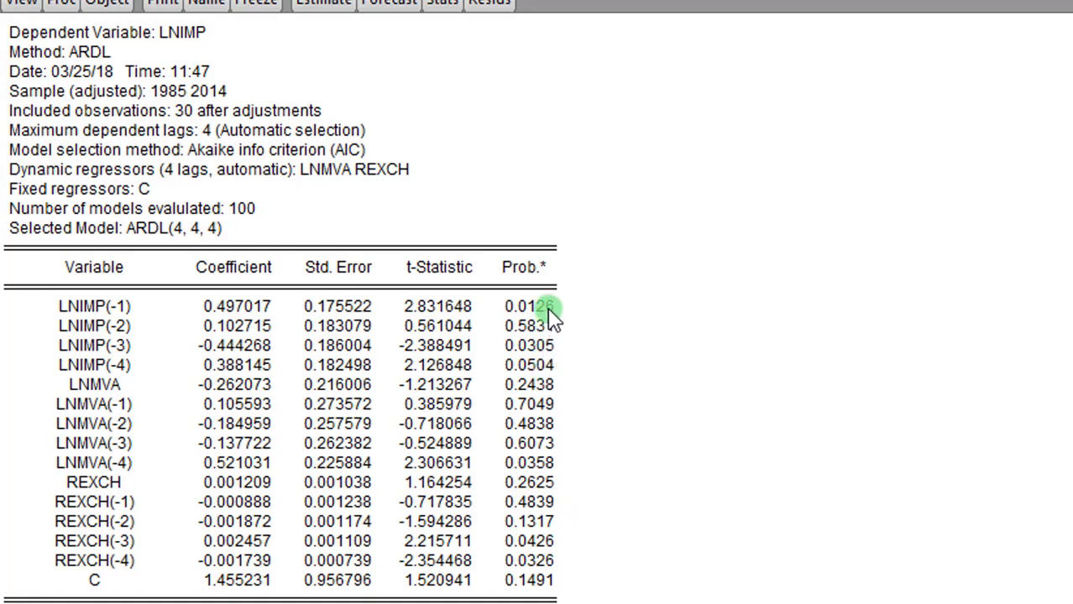
mouse_move(561, 411)
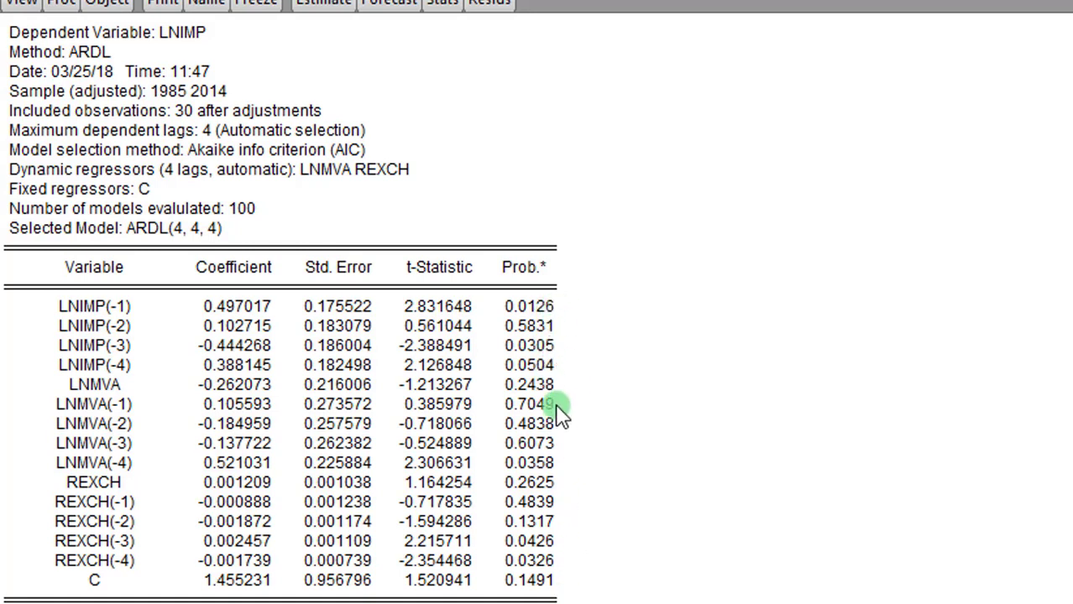
mouse_move(562, 541)
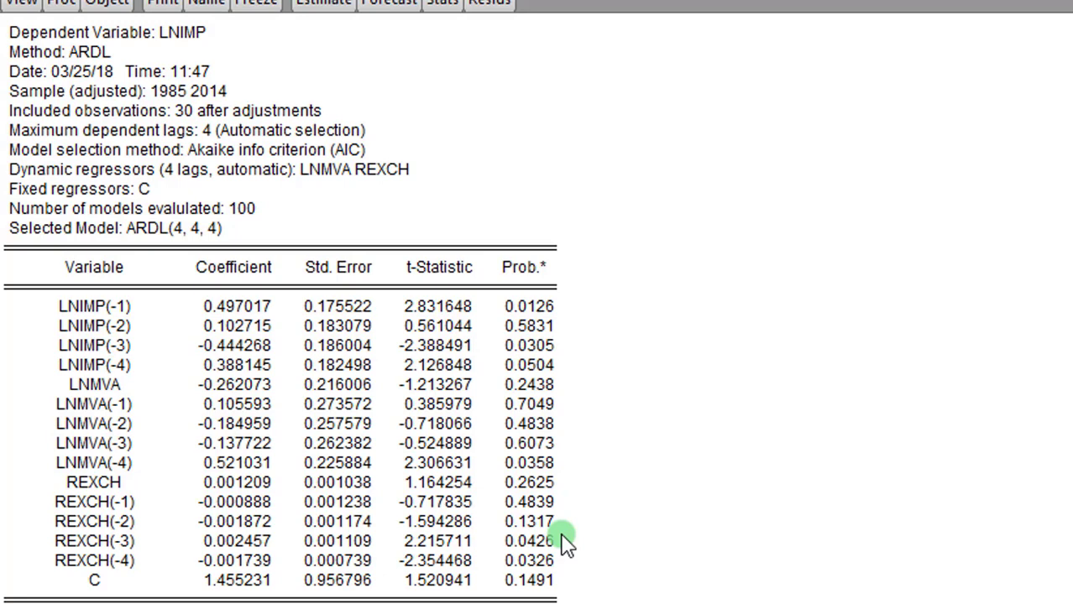
scroll(down, 3)
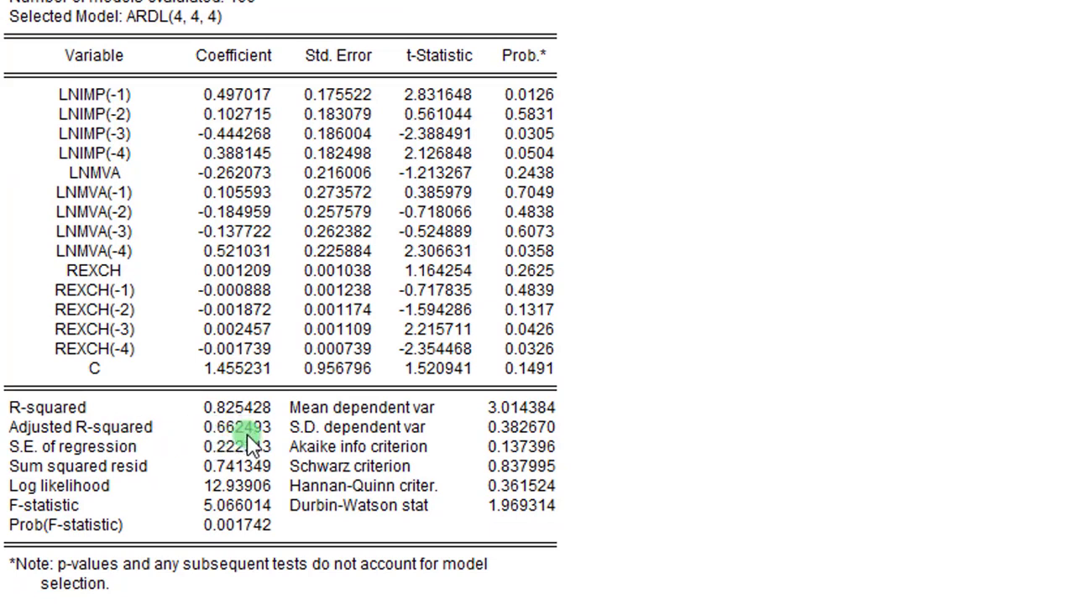
mouse_move(561, 155)
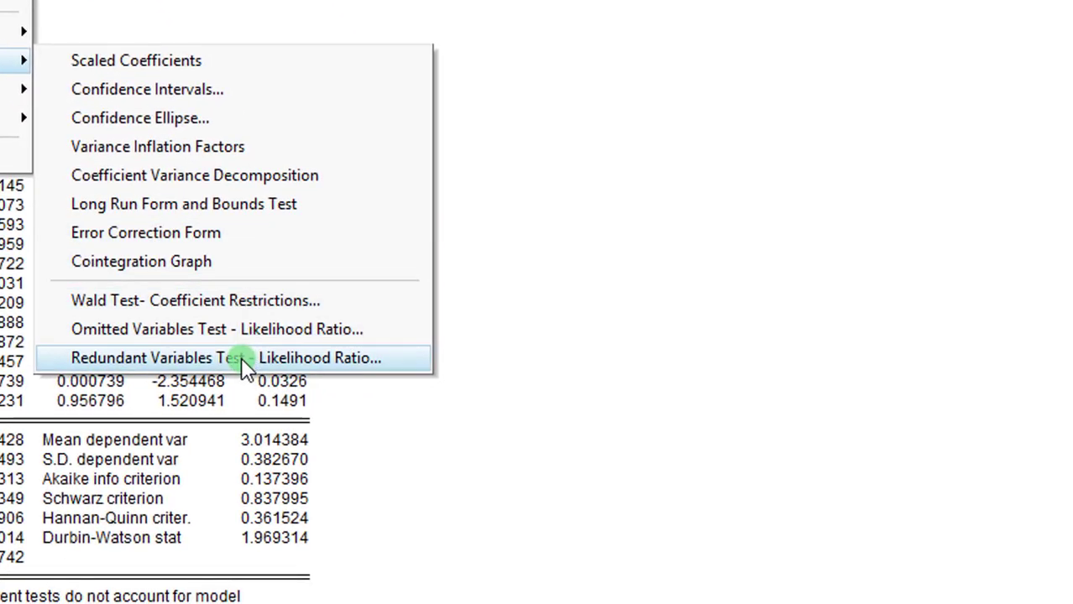
List lnimp(-2), lnmva(-1), lnmva(-2), lnmva(-3) and rexch(-1) in a Redundant Variables Test.
click(227, 357)
text(lnimp(-2) lnmva(-1) lnmva(-2) lnmva(-3) rexch(-1))
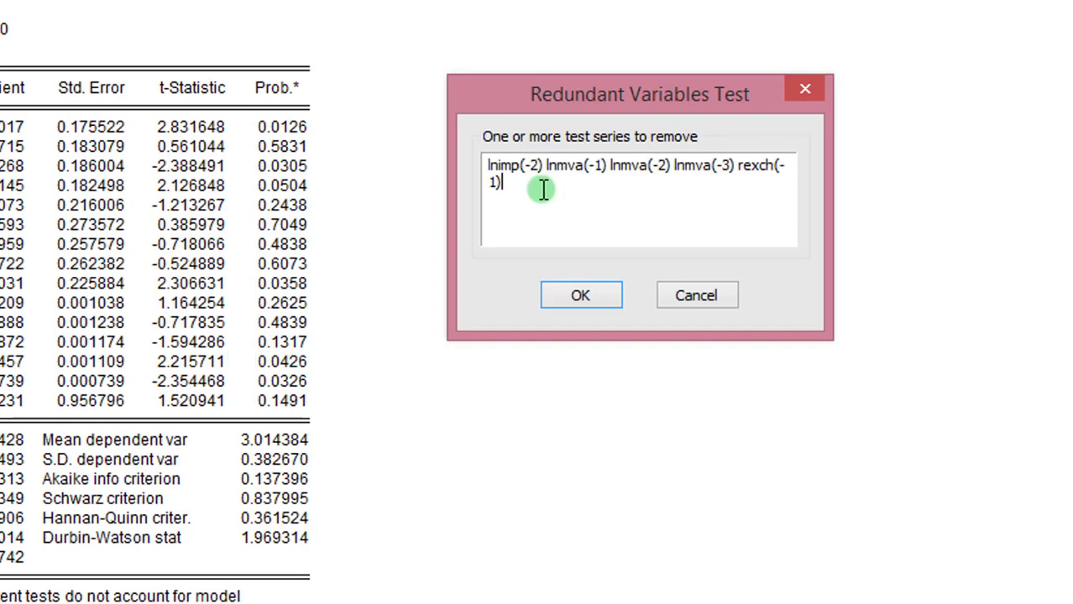
click(580, 295)
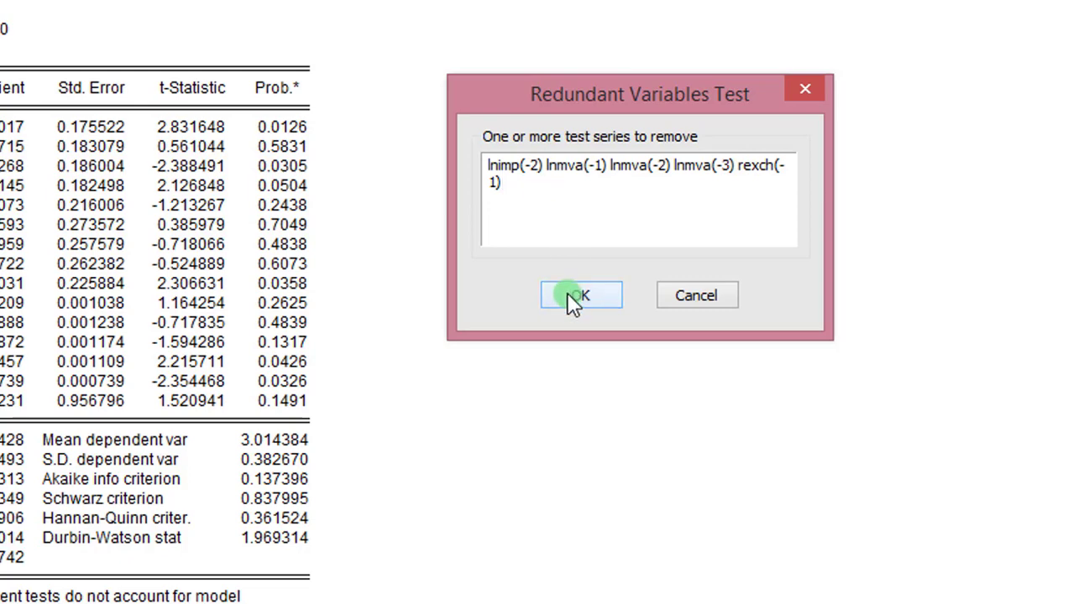
Run the redundant-variables test on the five lag terms (F-statistic 0.445478, probability 0.8100).
click(579, 295)
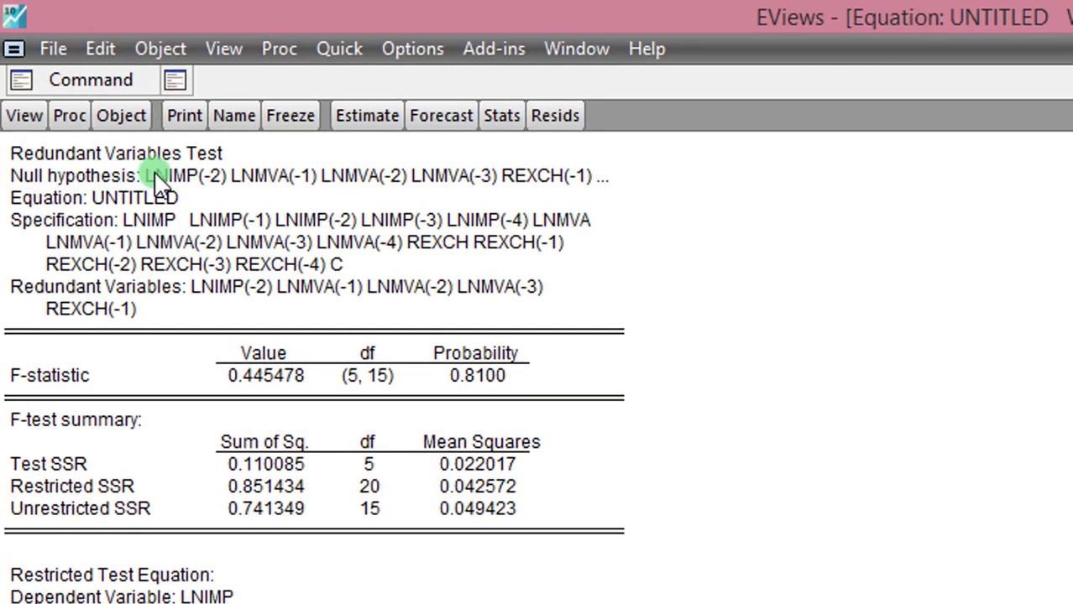
mouse_move(479, 324)
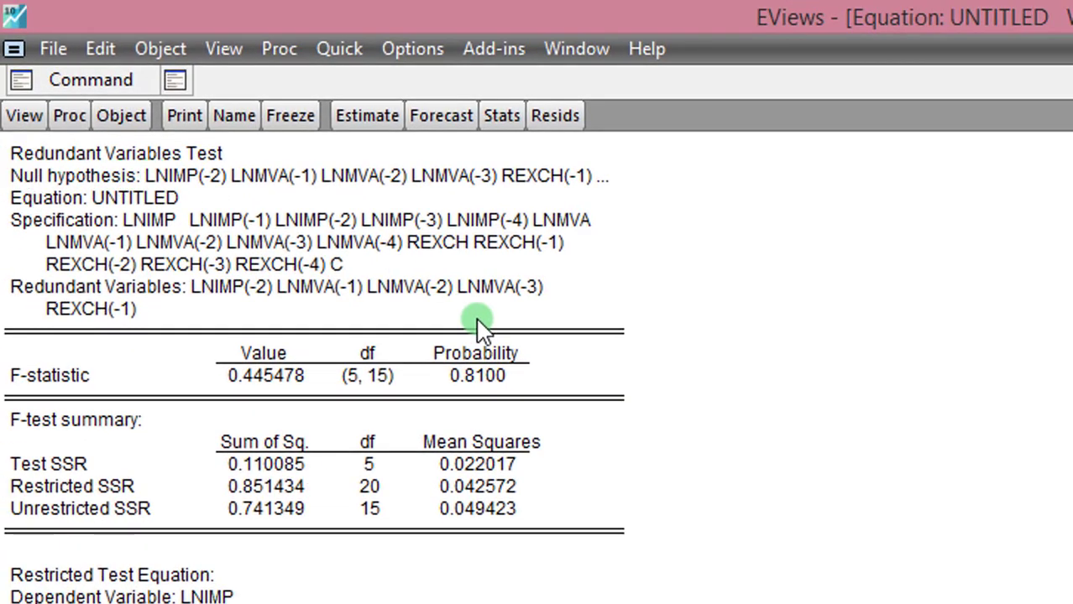
mouse_move(516, 370)
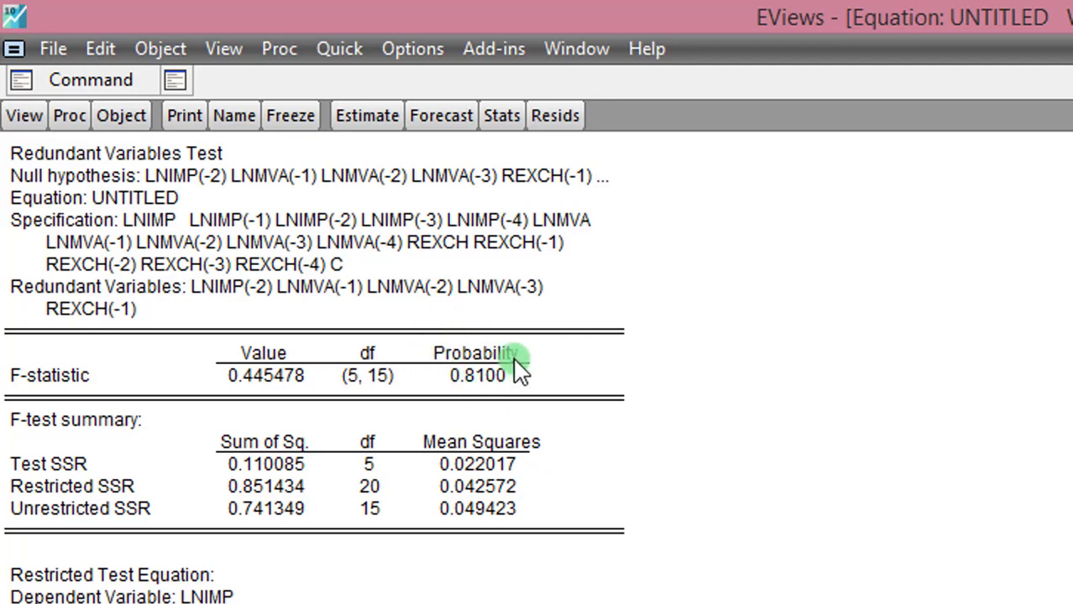
mouse_move(487, 415)
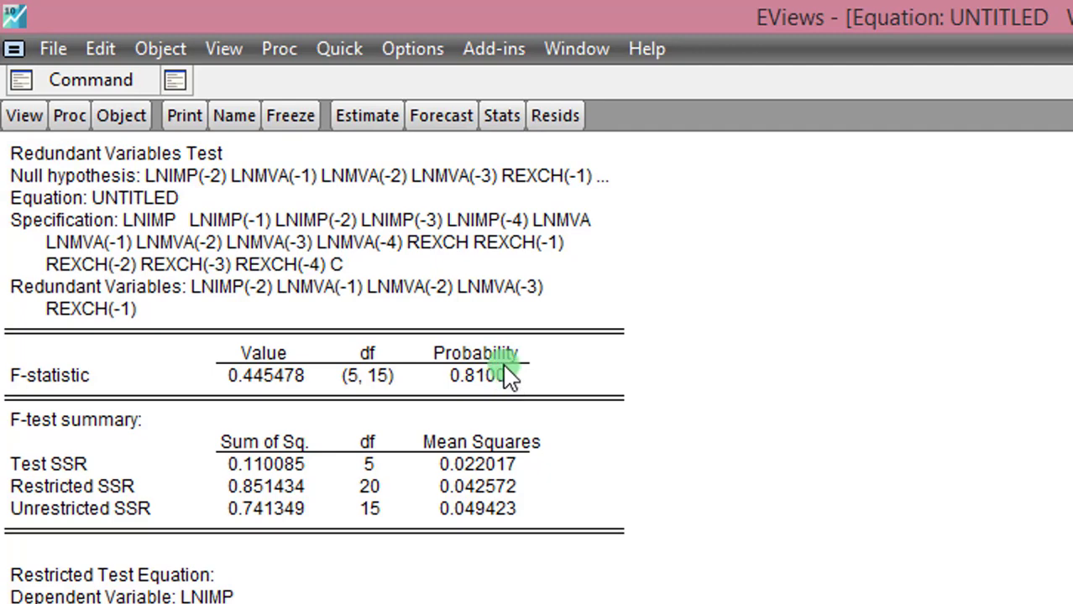
mouse_move(504, 407)
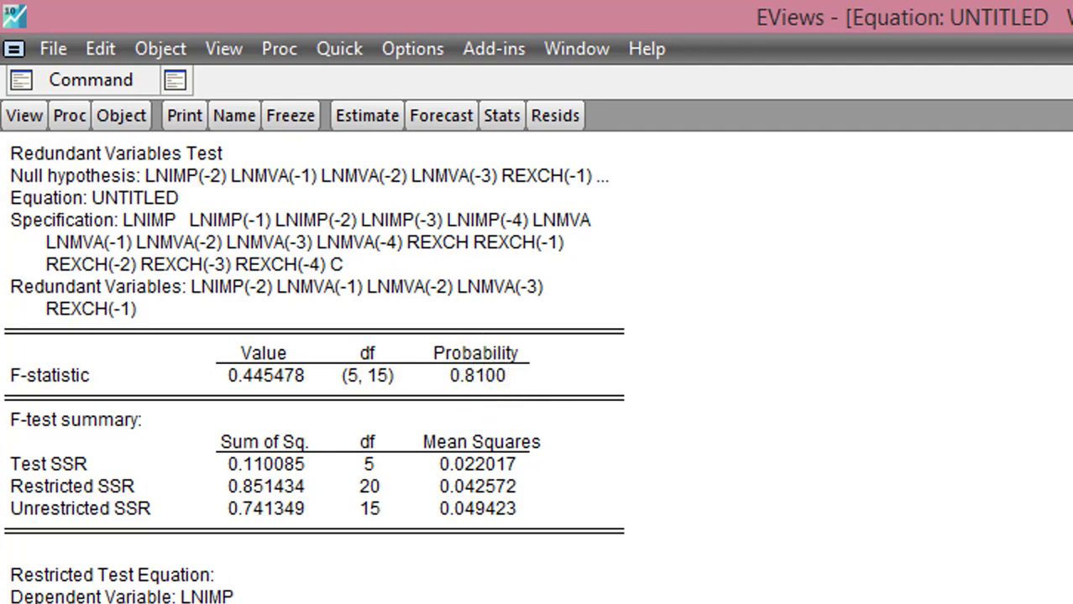
scroll(down, 3)
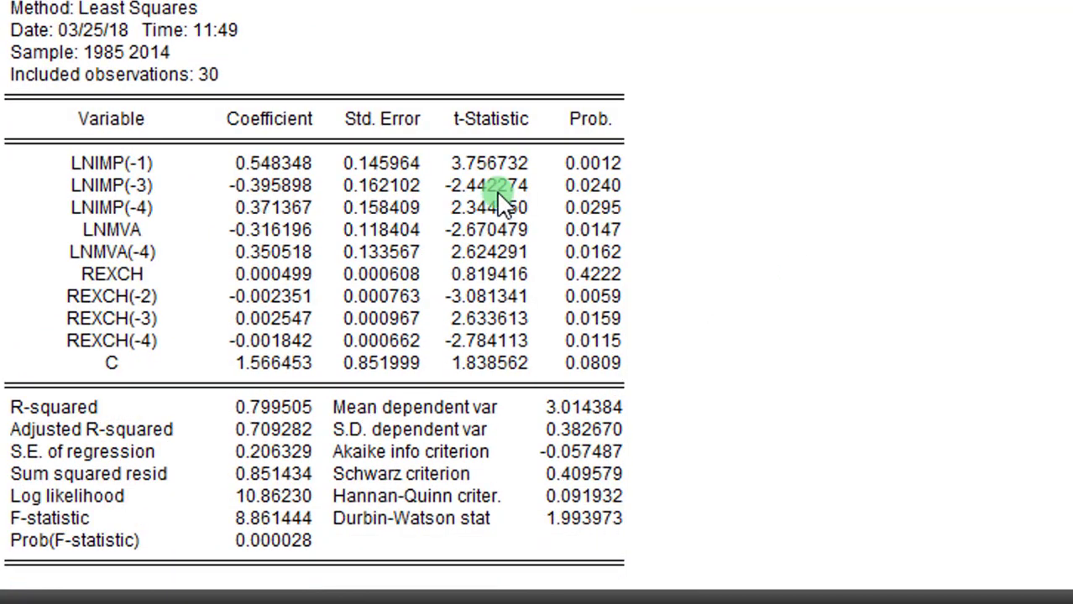
mouse_move(625, 163)
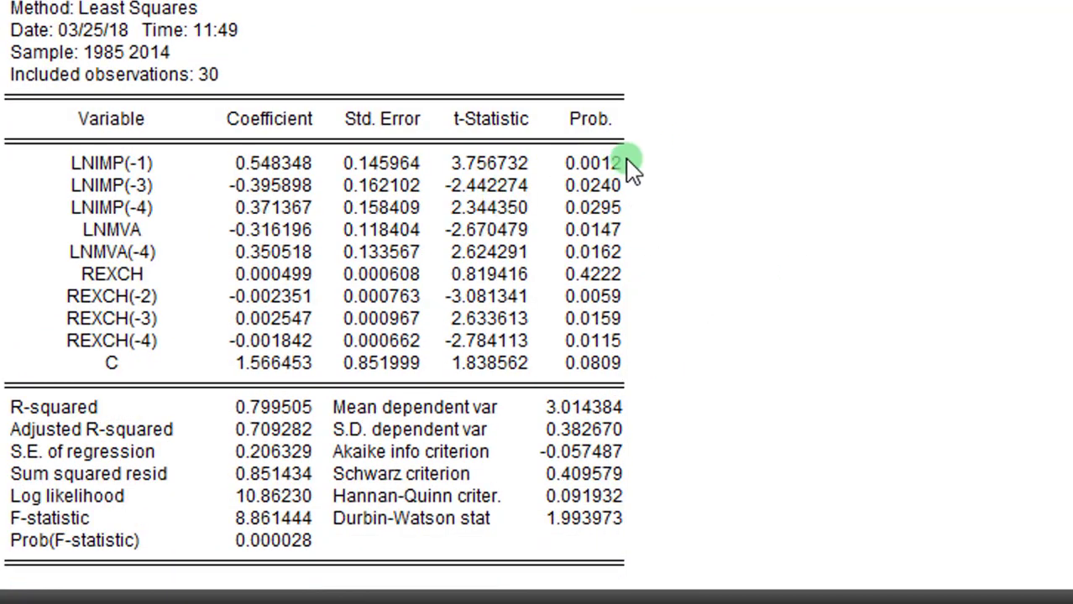
mouse_move(626, 210)
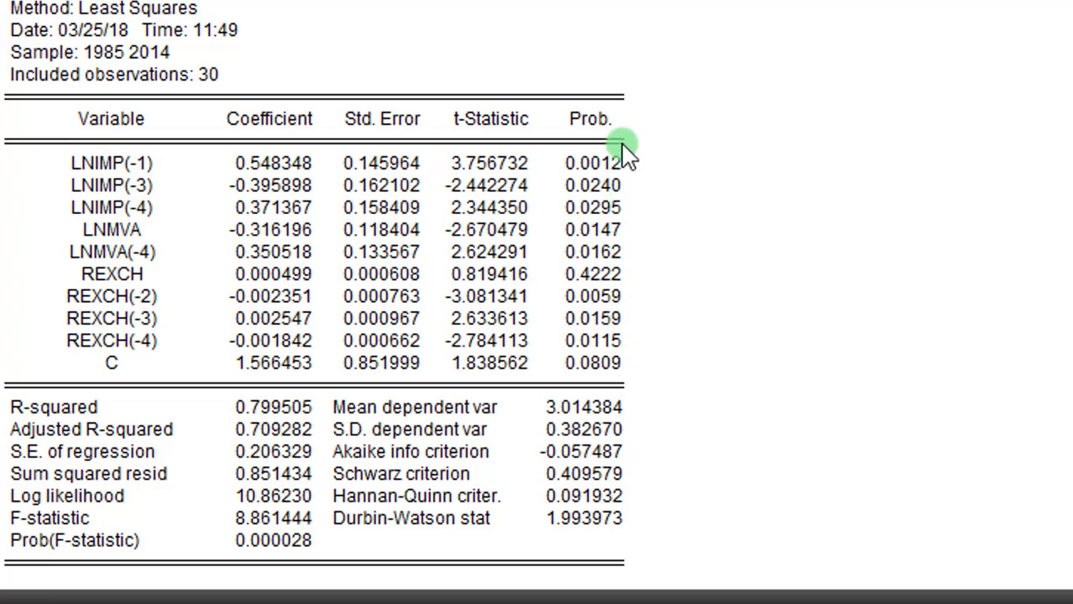
mouse_move(617, 234)
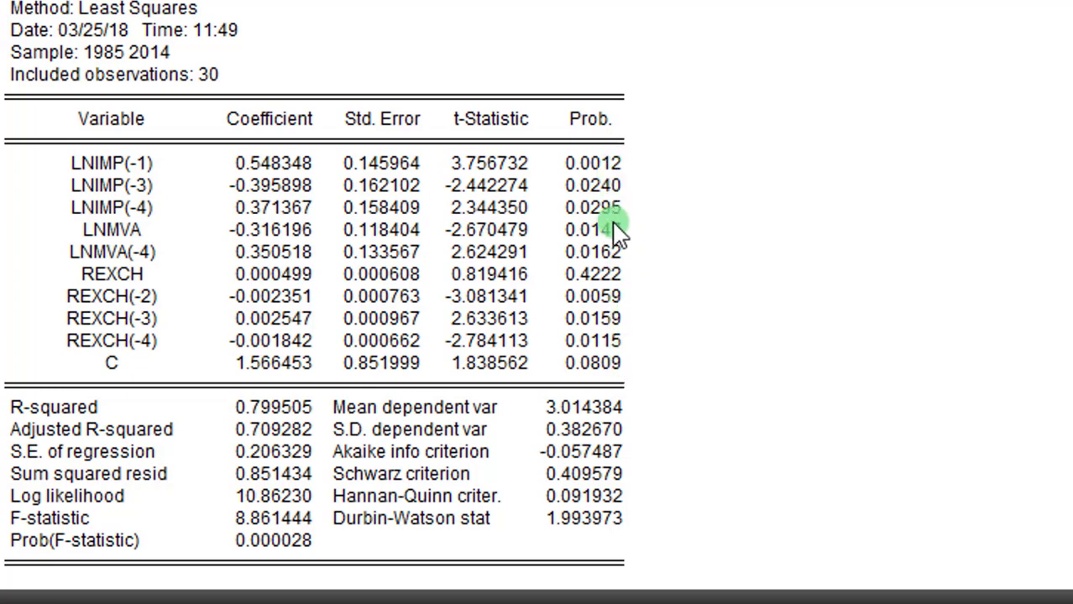
mouse_move(592, 281)
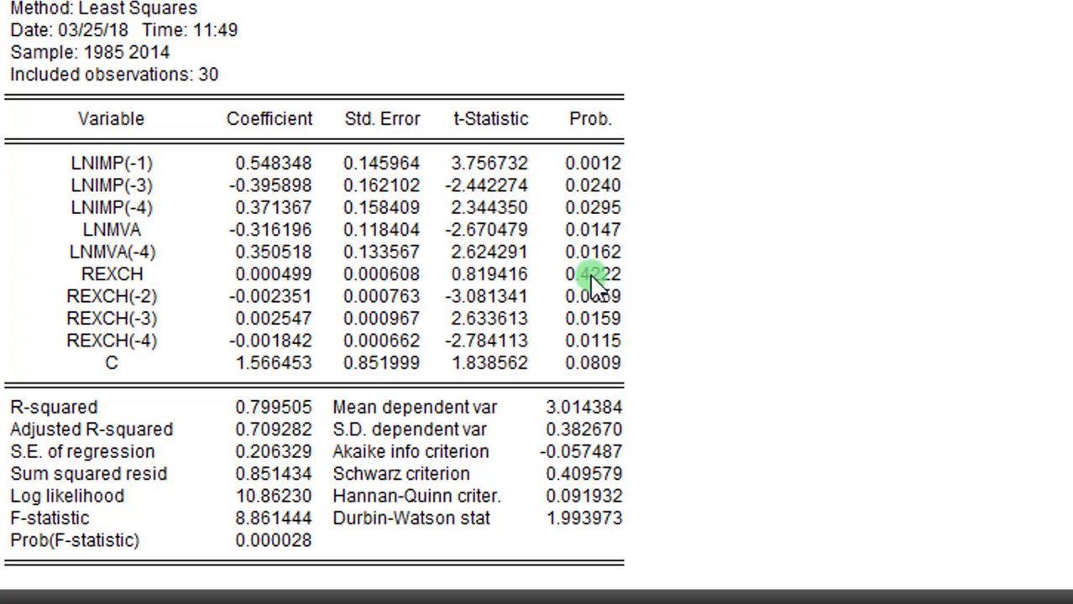
click(590, 274)
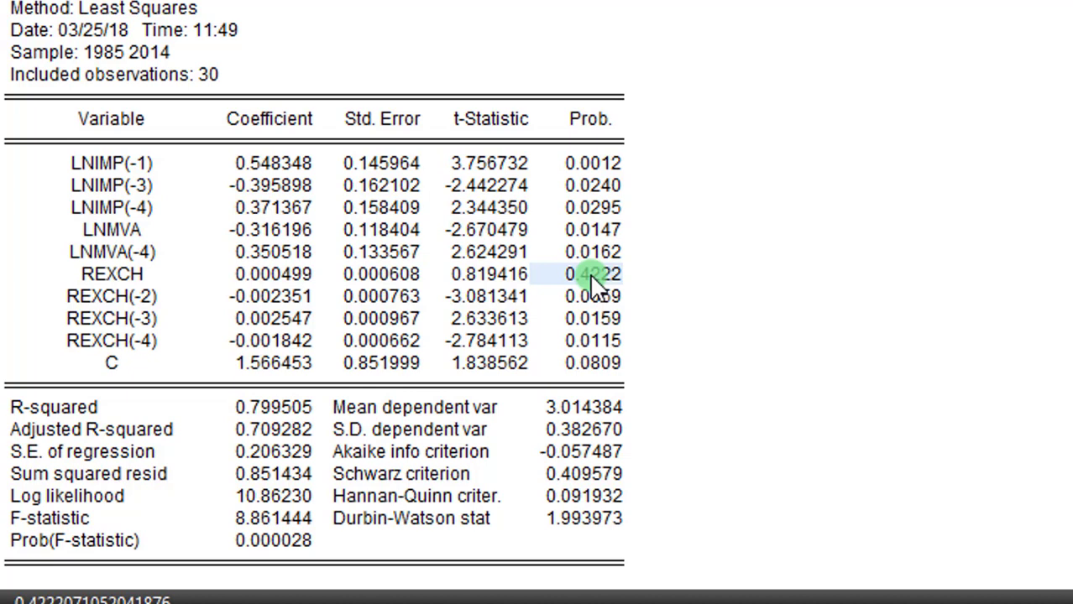
mouse_move(191, 430)
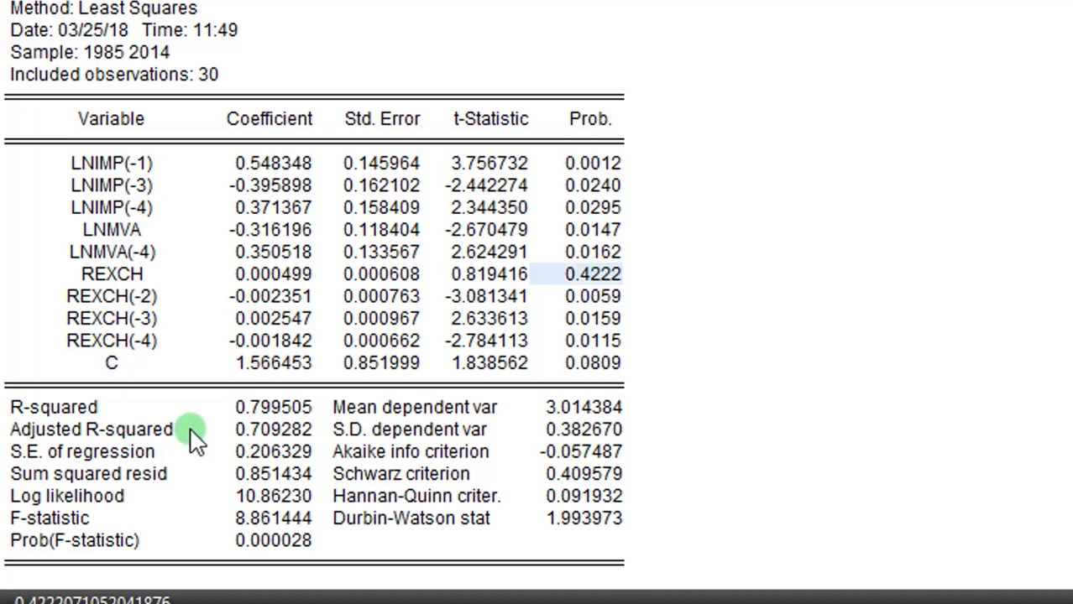
click(90, 429)
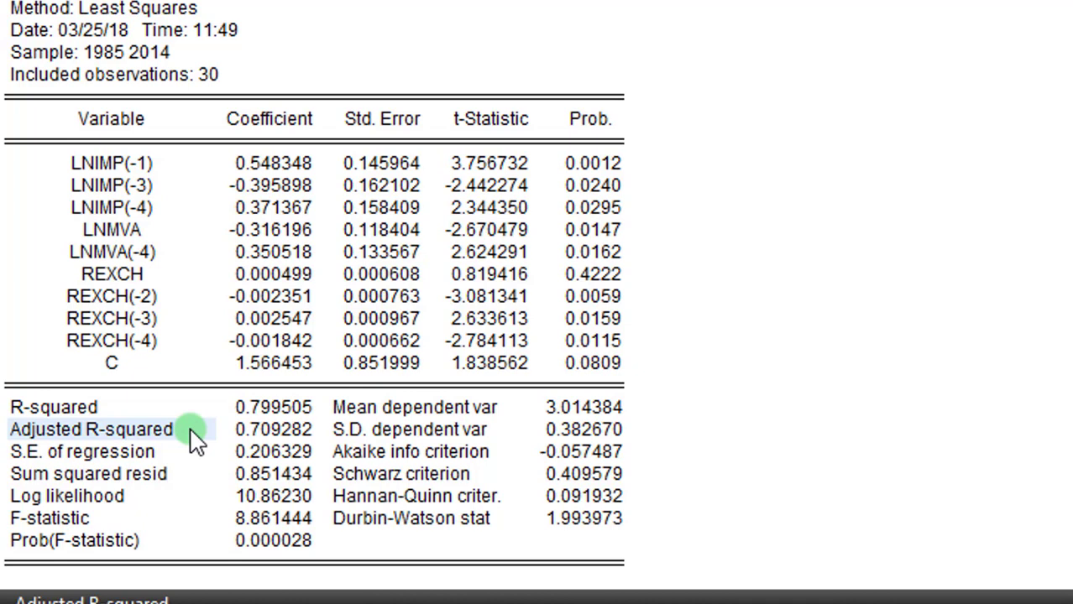
mouse_move(186, 432)
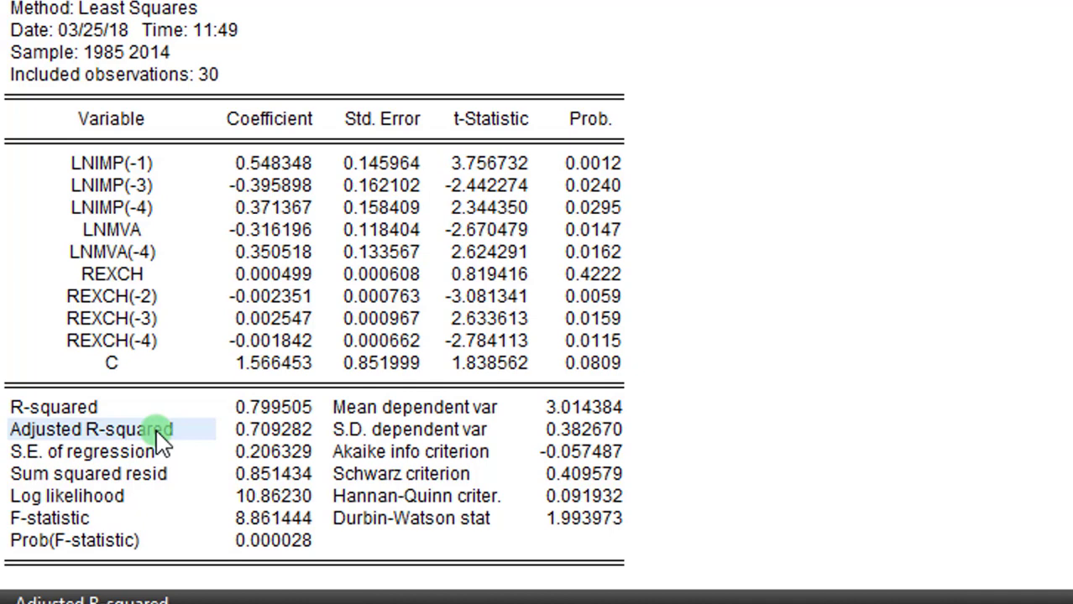
mouse_move(627, 138)
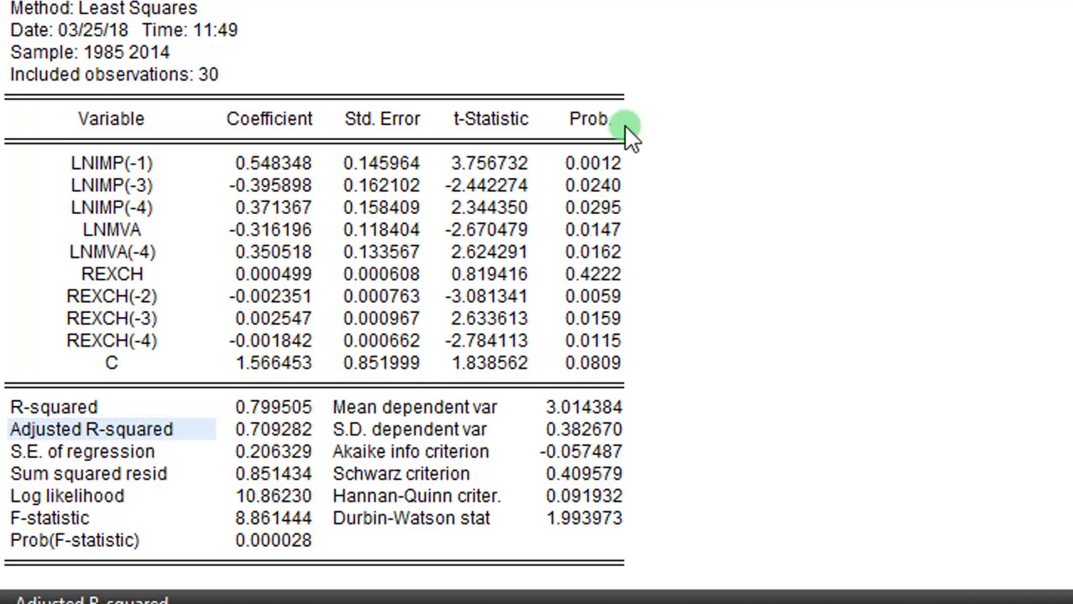
mouse_move(642, 168)
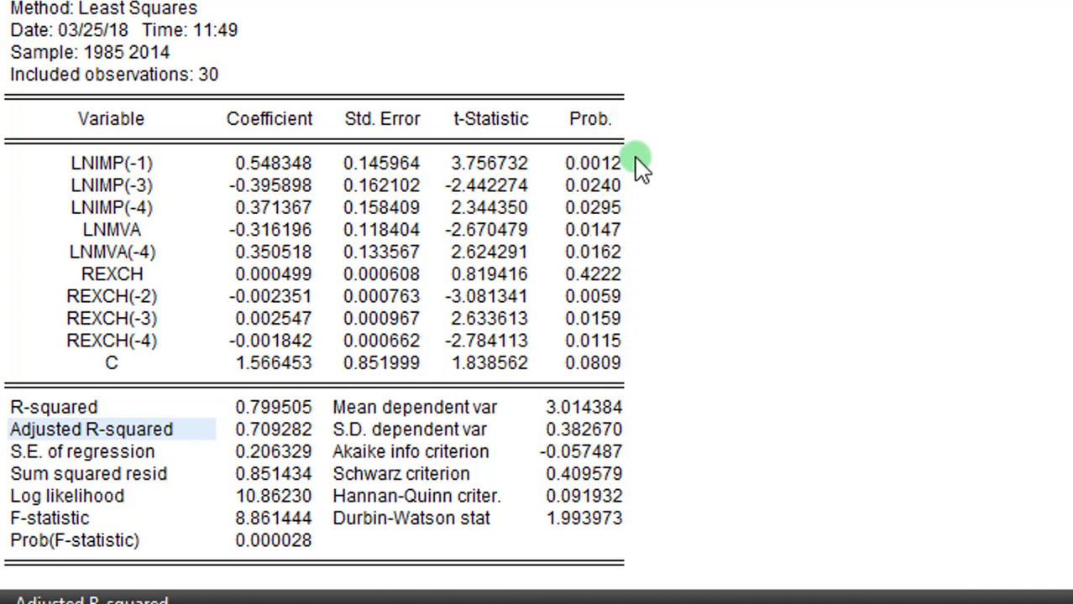
mouse_move(651, 384)
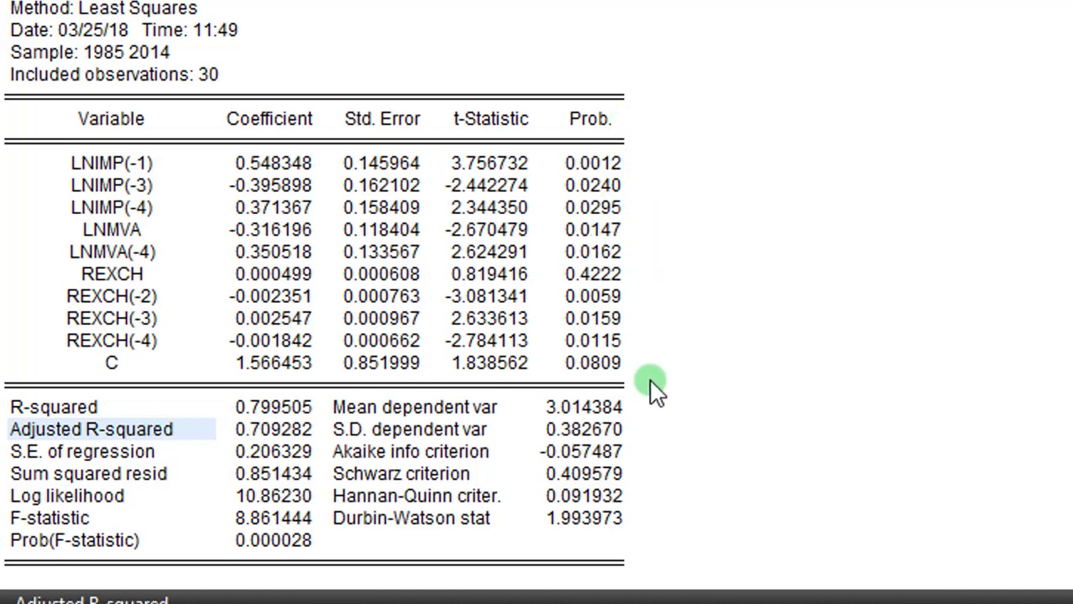
mouse_move(668, 237)
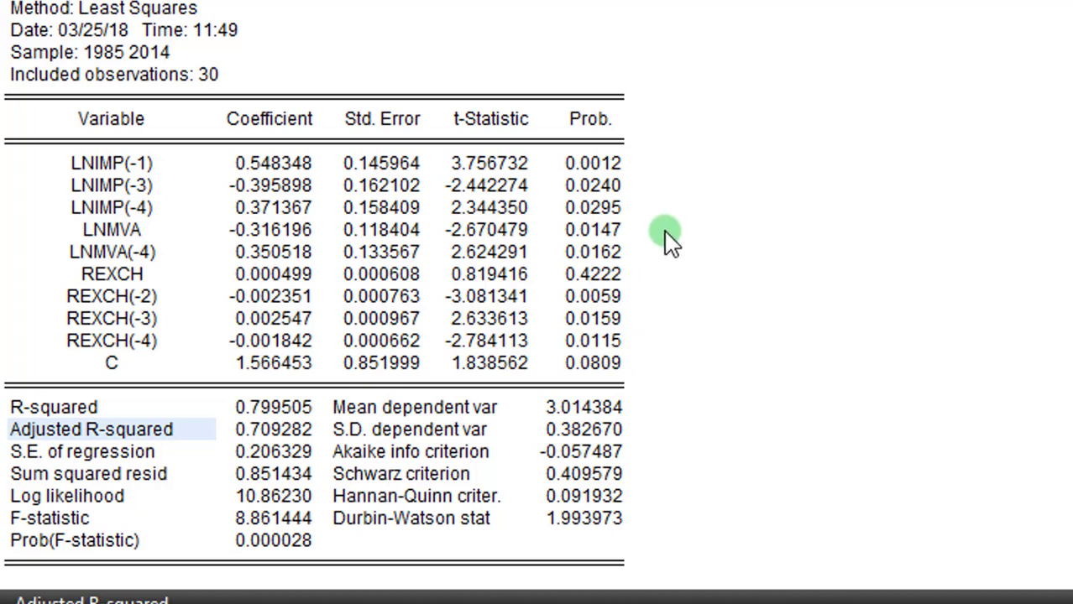